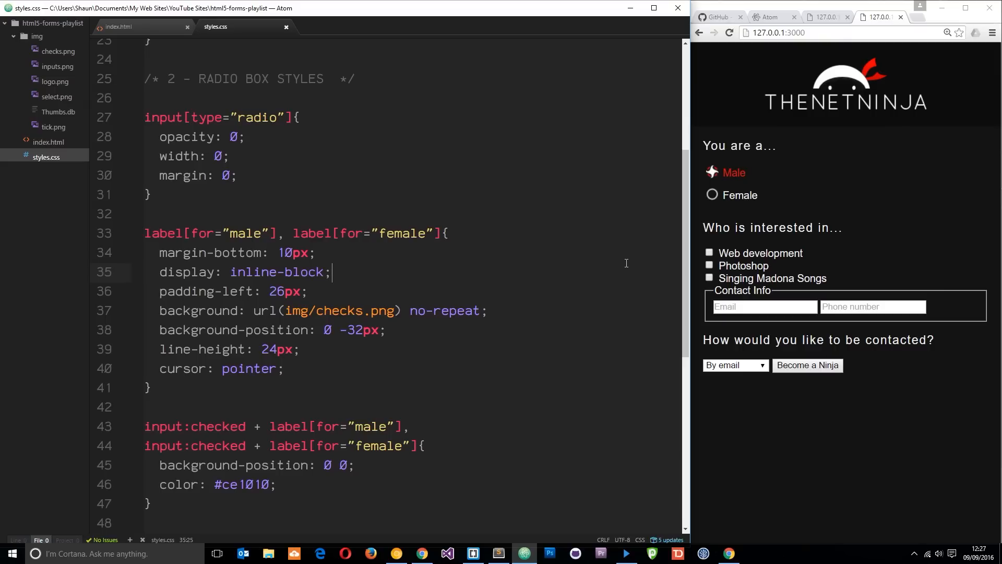
mouse_move(762, 186)
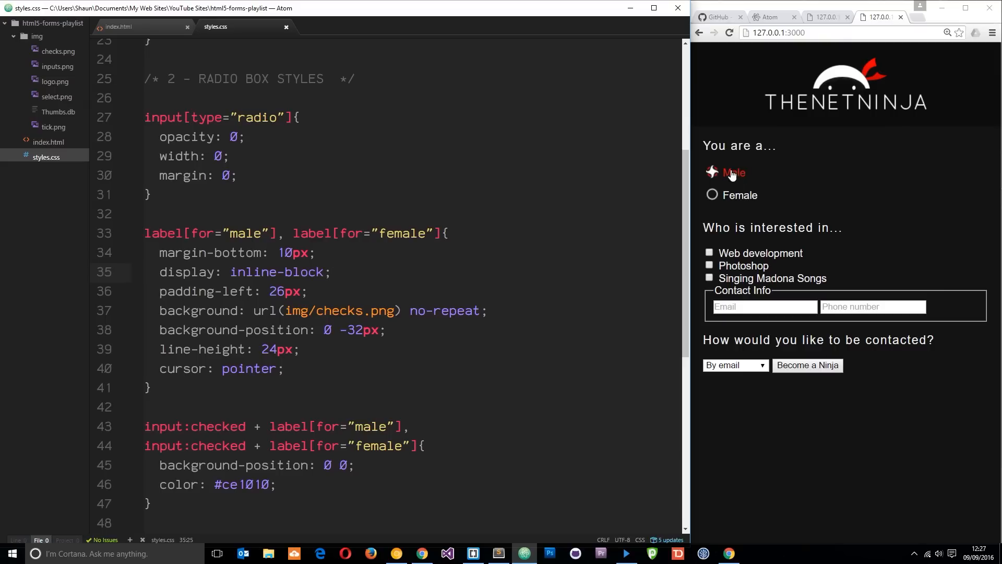
Step: Test the radio styling in the preview and inspect the checkbox sprite image
left_click(739, 195)
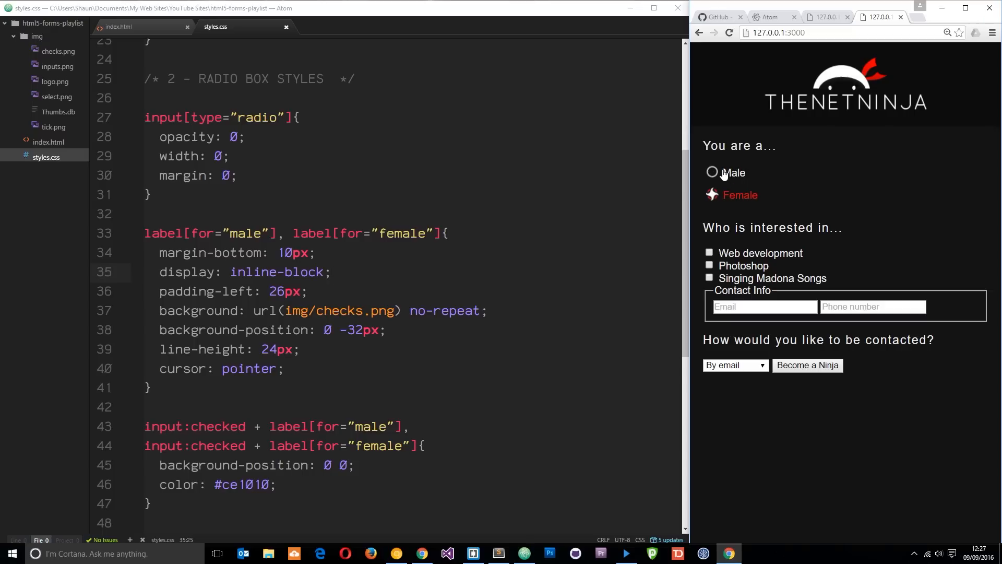
left_click(711, 172)
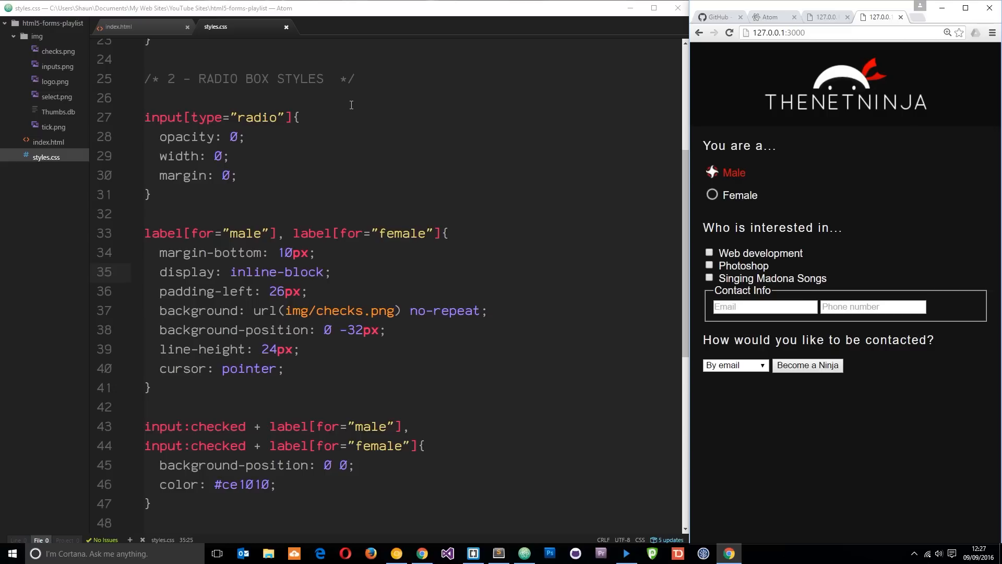
left_click(59, 51)
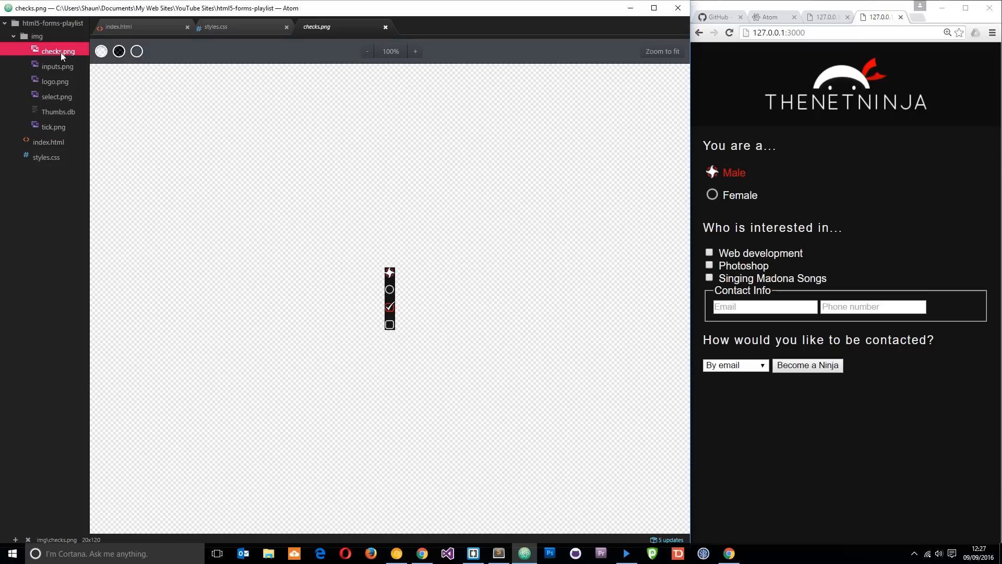
mouse_move(385, 305)
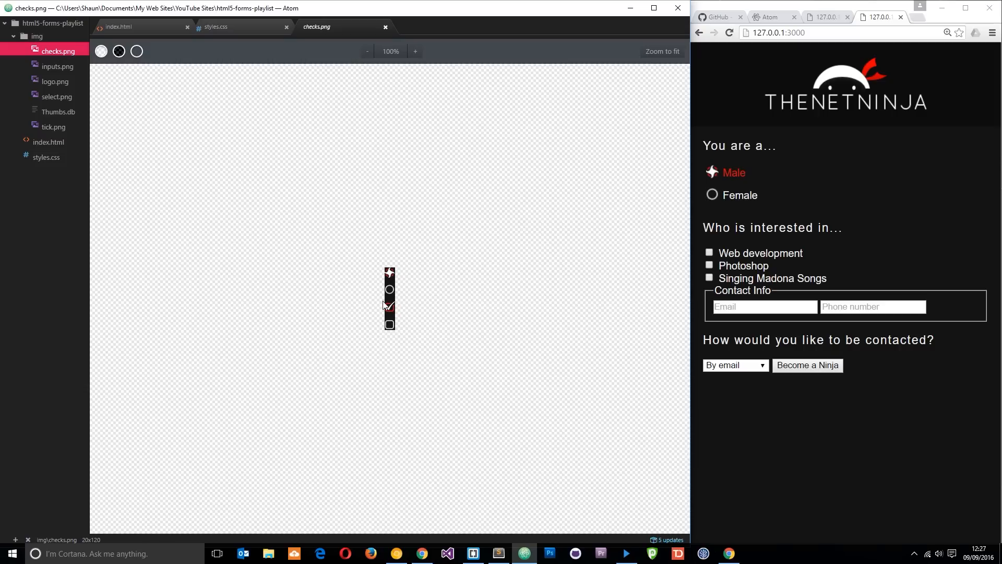
mouse_move(395, 304)
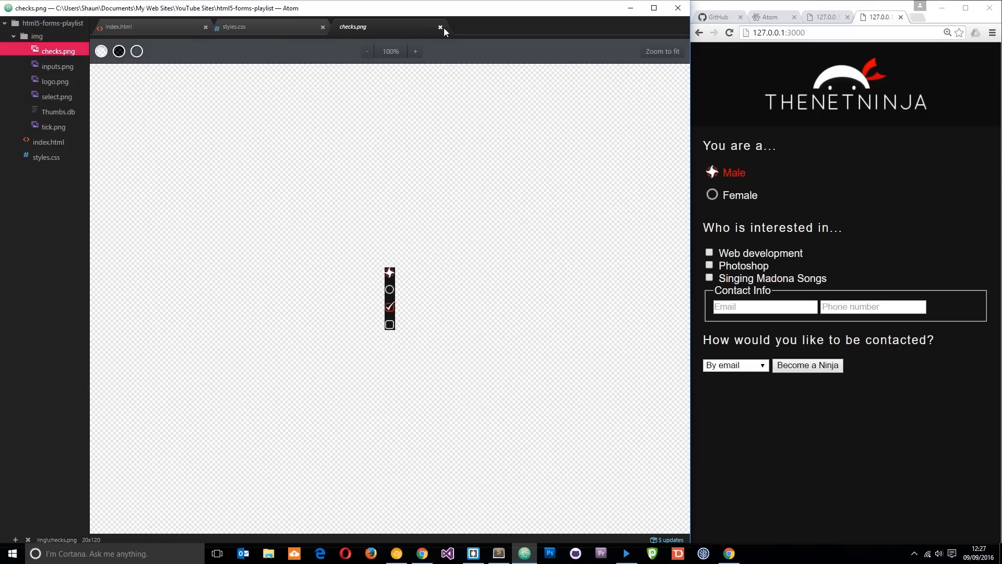
left_click(439, 27)
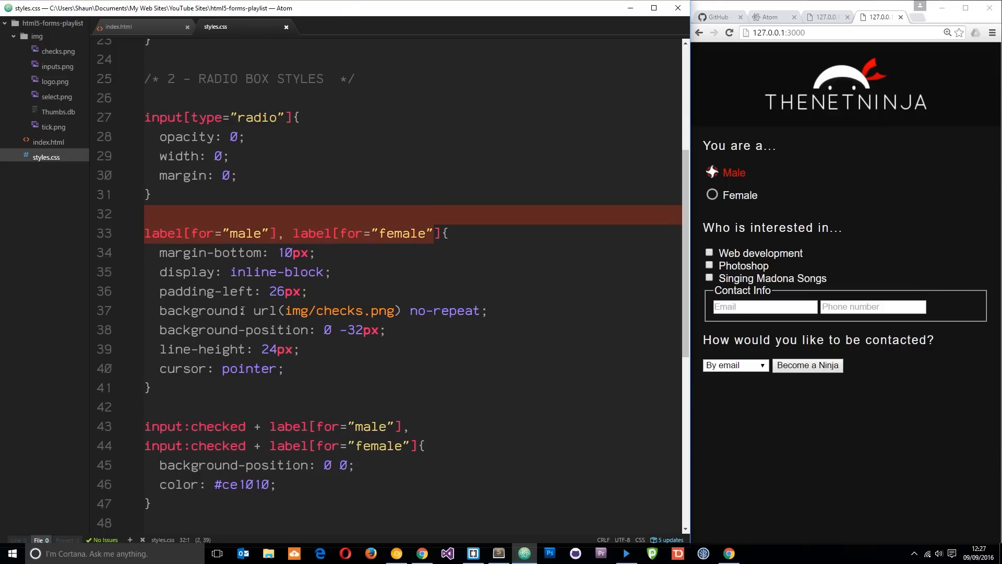
Step: Review index.html's checkbox inputs and labels, including the madona line, from the empty checkbox styles section
scroll("down", 3)
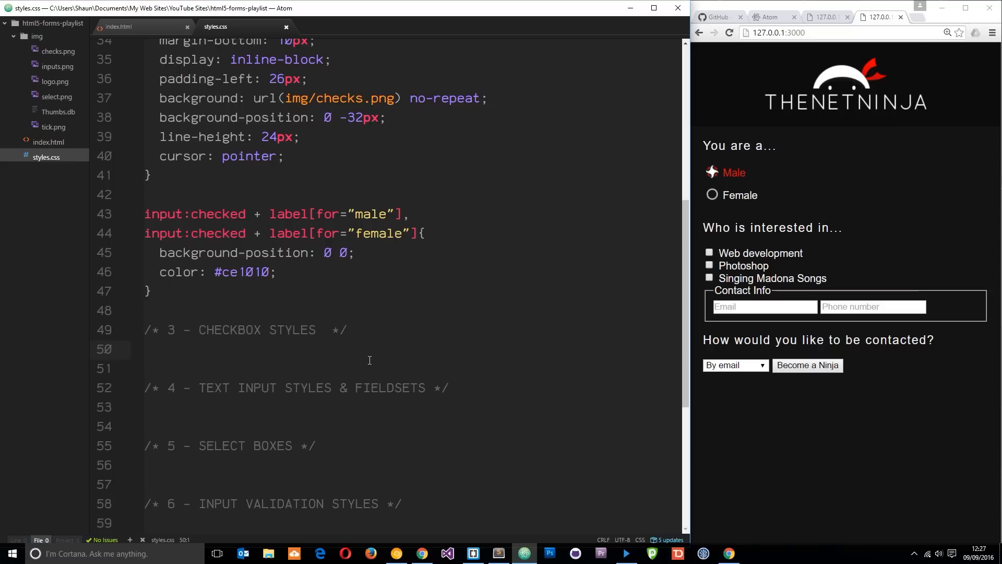
key("enter")
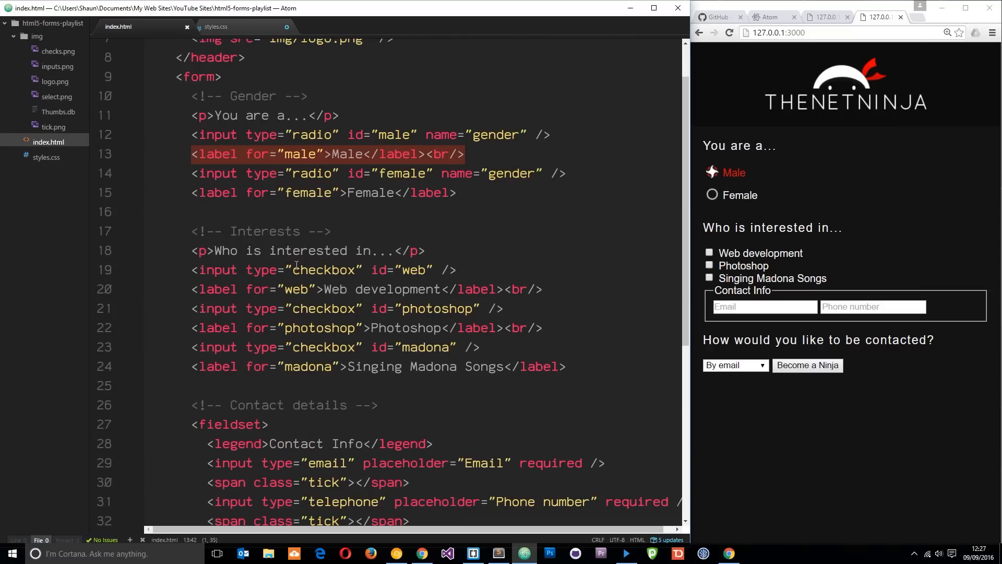
left_click(264, 308)
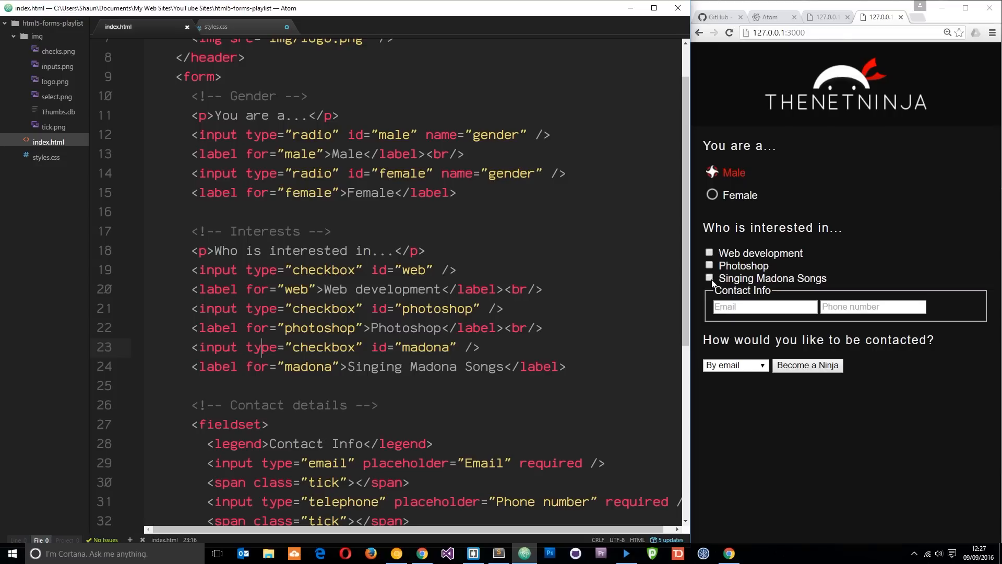
left_click(220, 27)
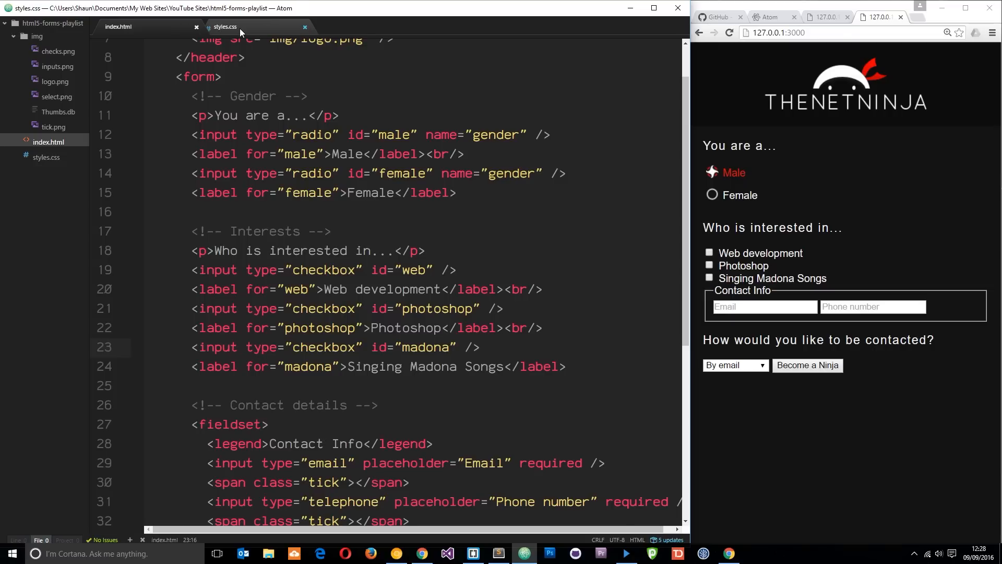
Step: Add input[type="checkbox"] { opacity: 0; width: 0; margin: 0; } under CHECKBOX STYLES
left_click(220, 28)
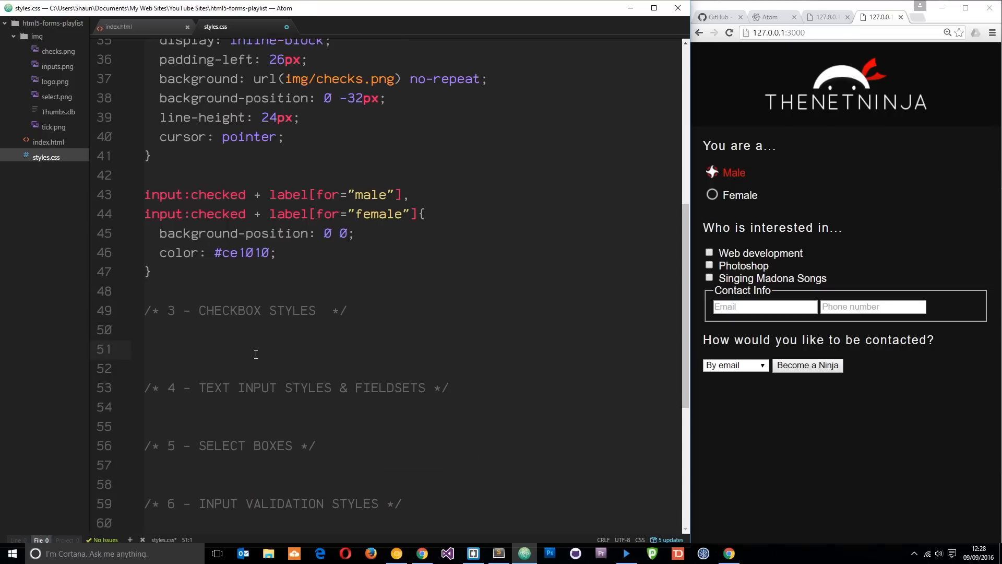
type("input[]")
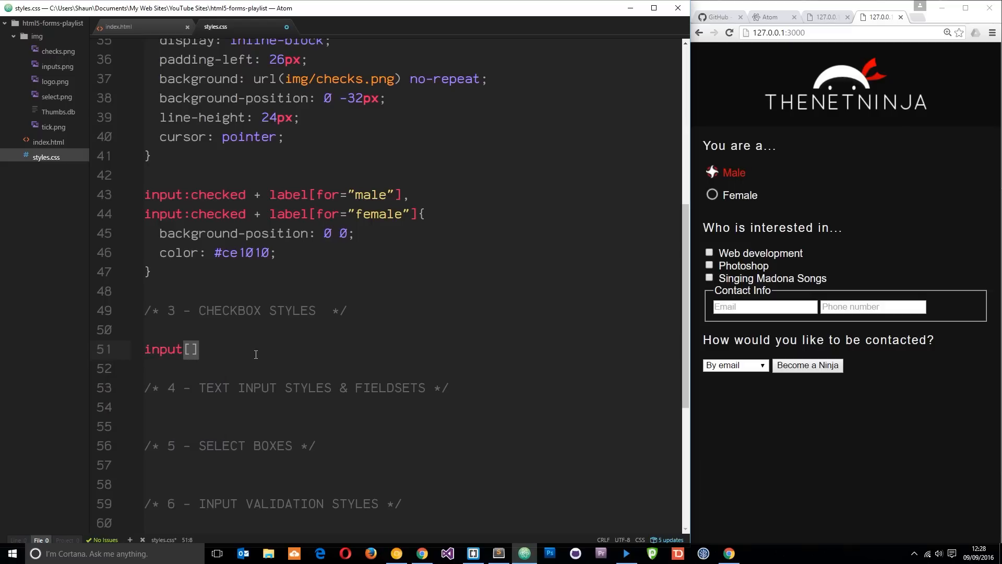
type("type=”c”")
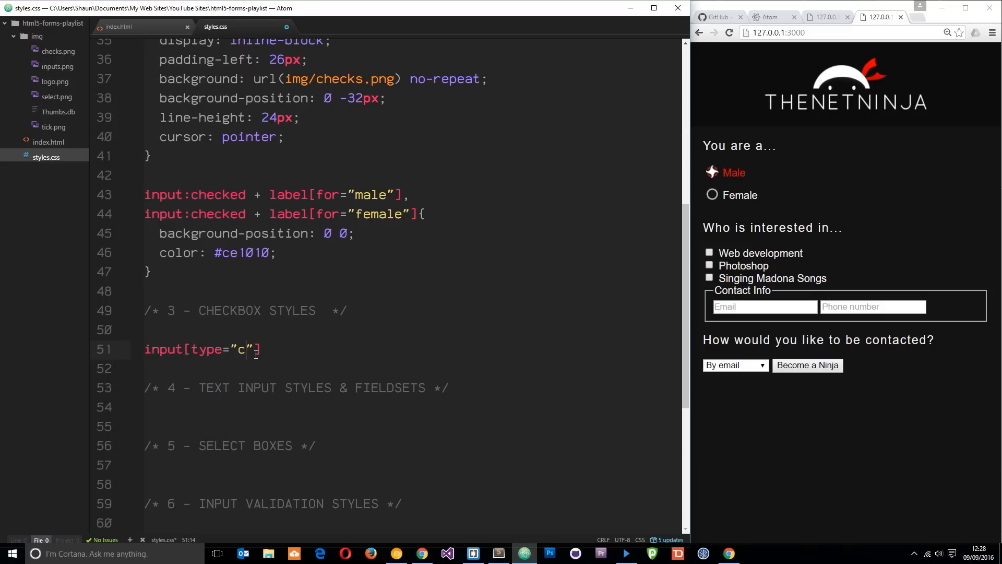
type("heckbox")
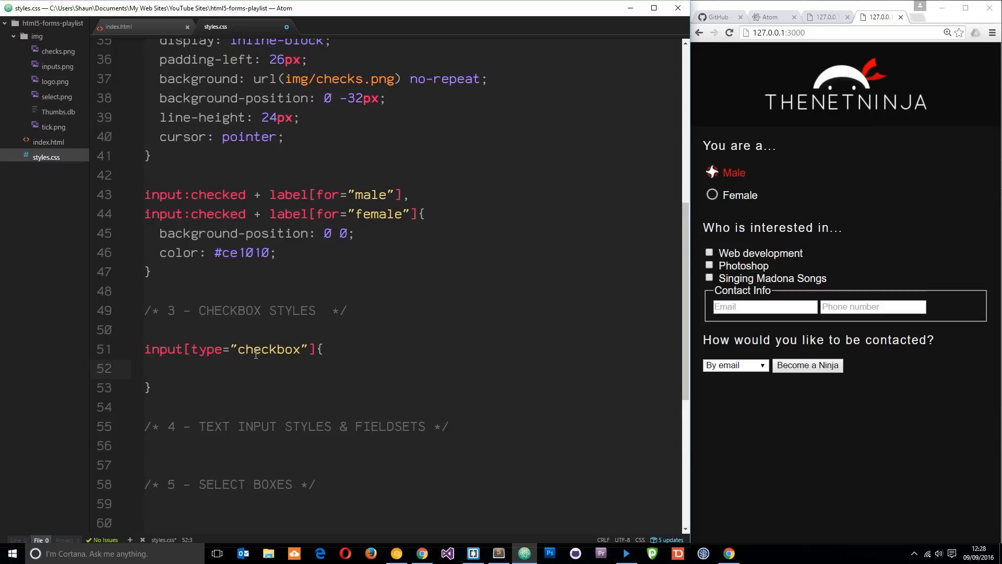
type("opacity: 0")
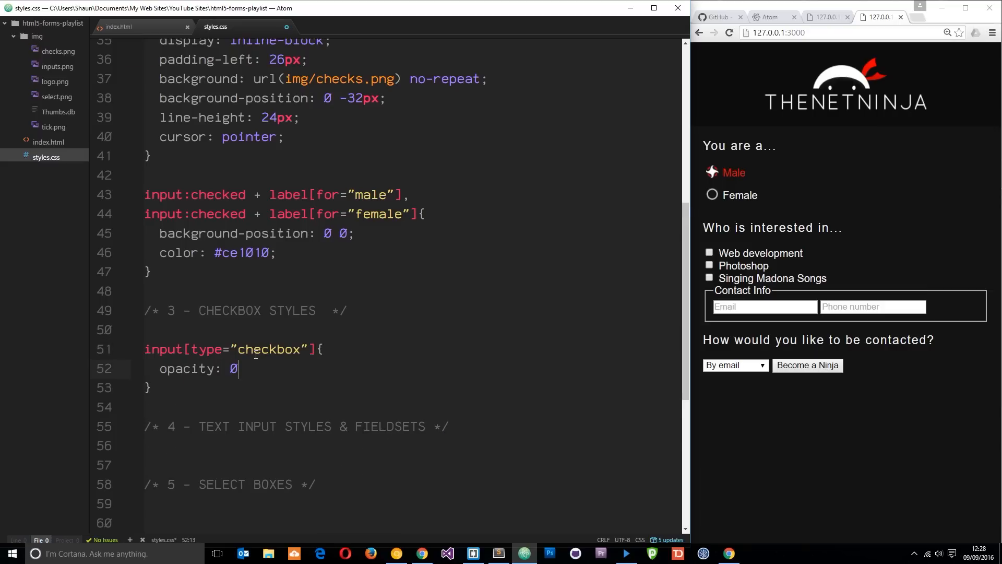
type("width")
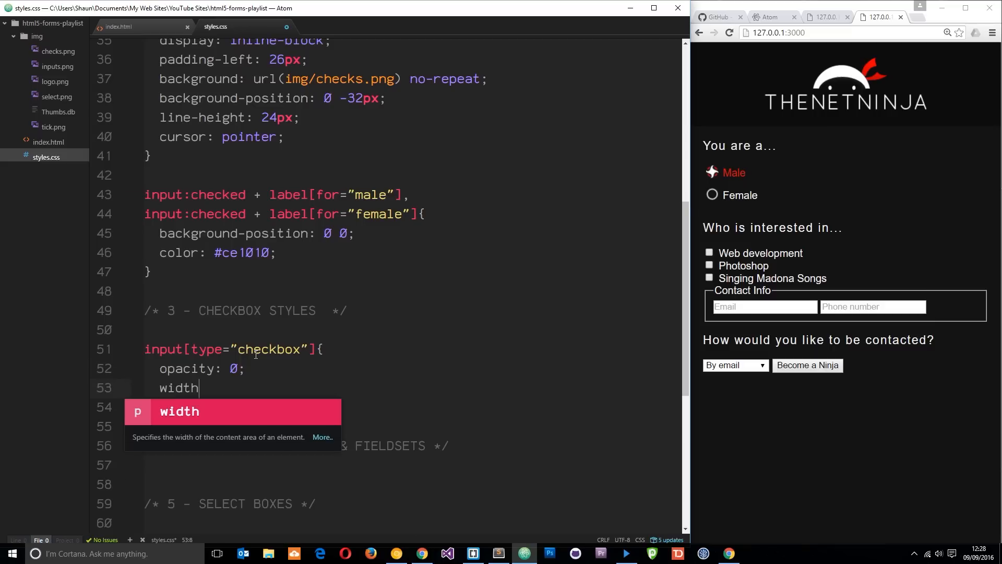
type("margin: 0;")
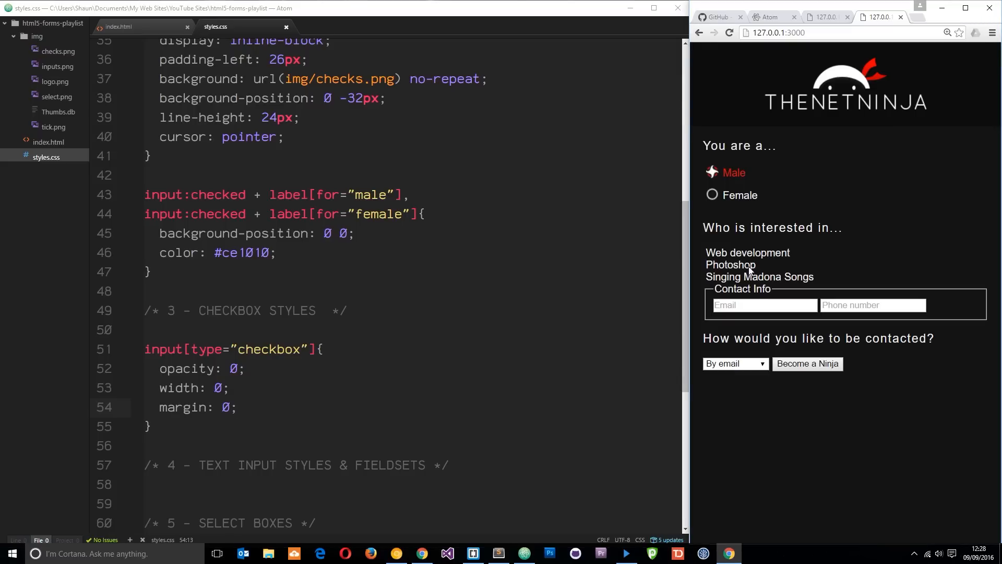
mouse_move(750, 280)
type("label[for=\"male\"], label[for=\"female\"]")
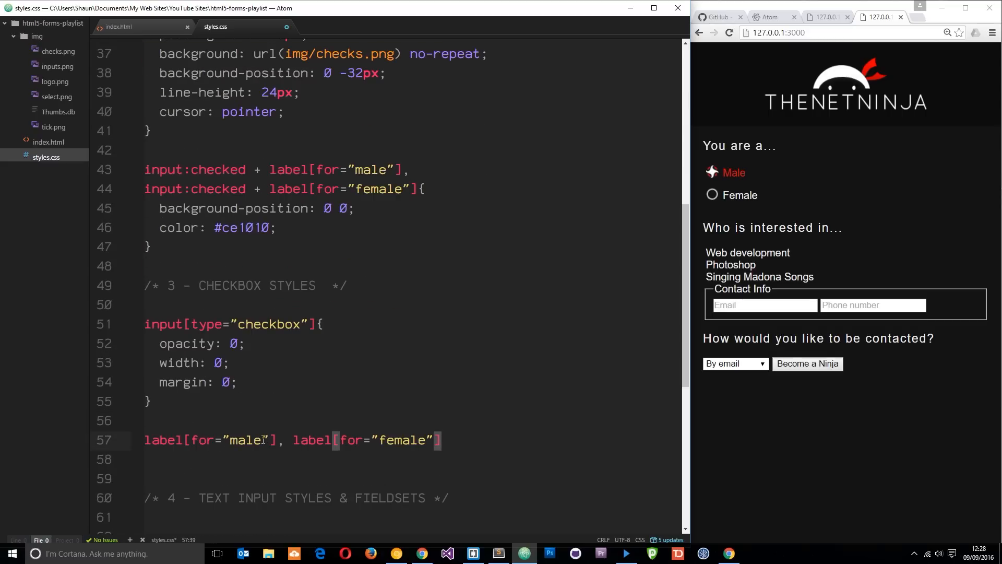
Step: Write the selector label[for="web"], label[for="photoshop"], label[for="madona"] with an empty block
double_click(245, 440)
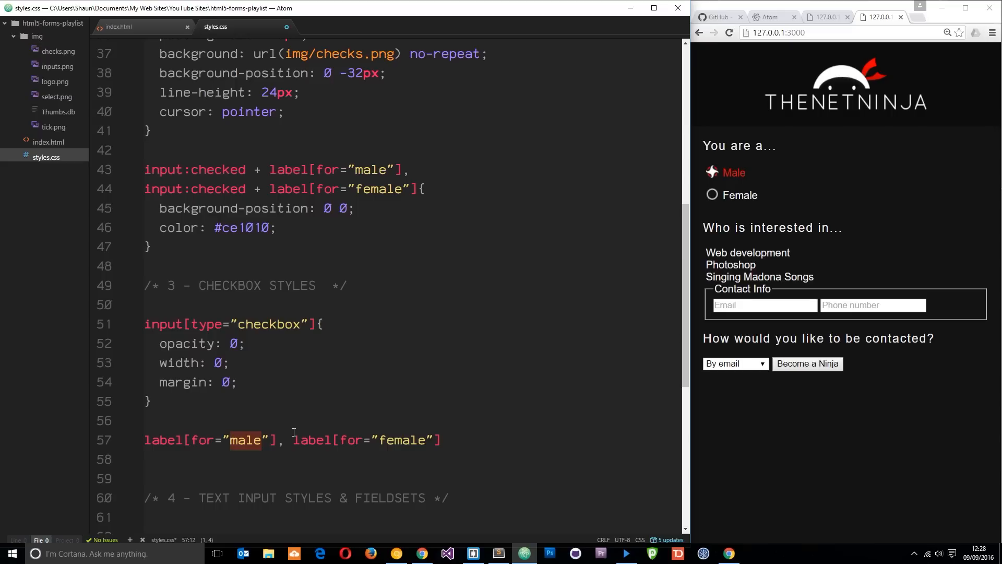
type("web\" />")
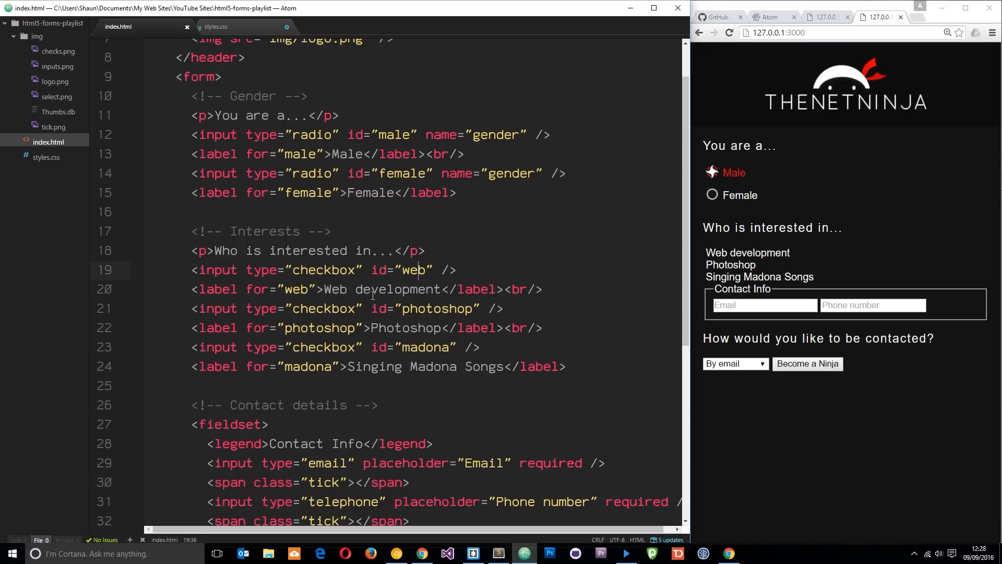
left_click(437, 347)
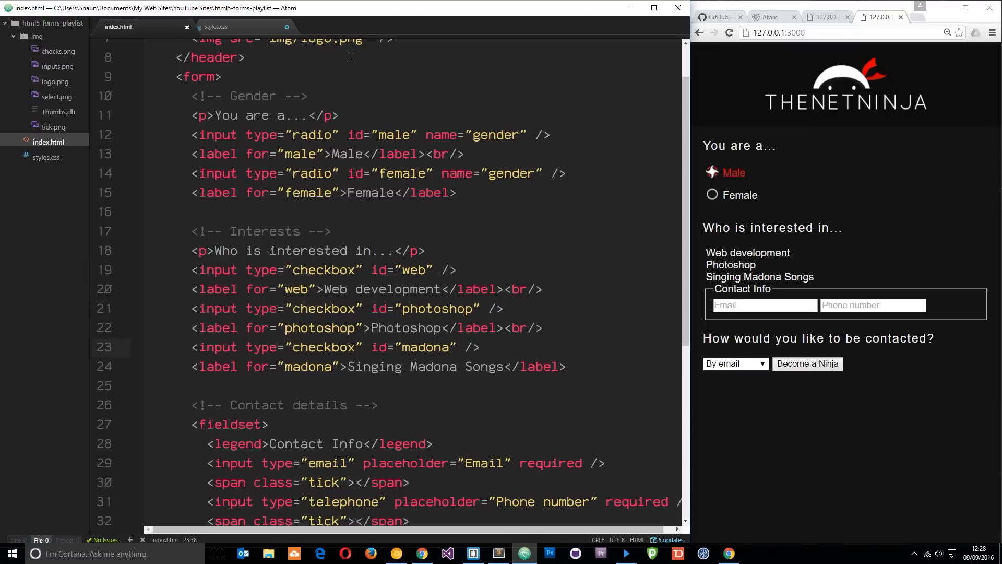
left_click(215, 26)
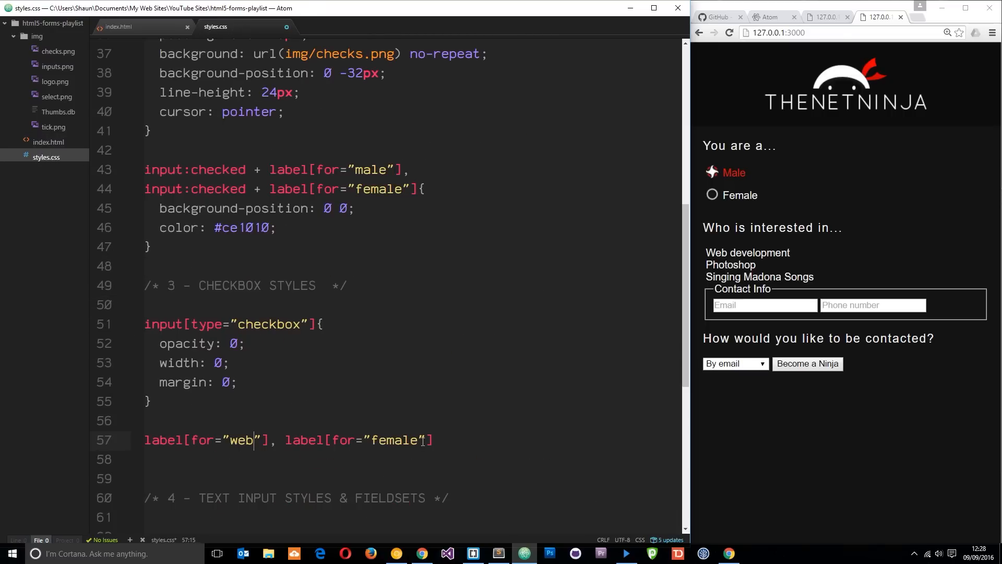
type("ph")
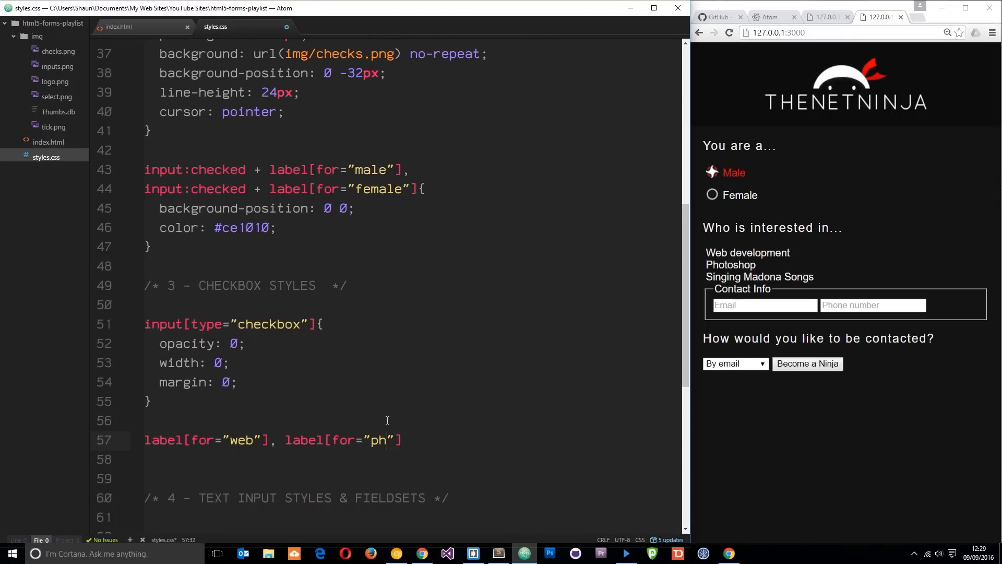
type("otoshop")
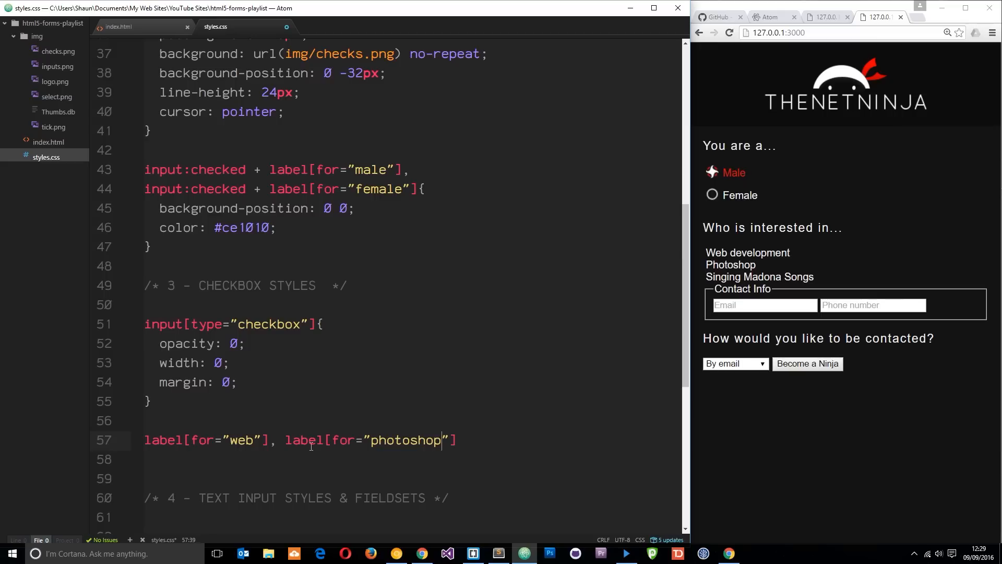
double_click(205, 439)
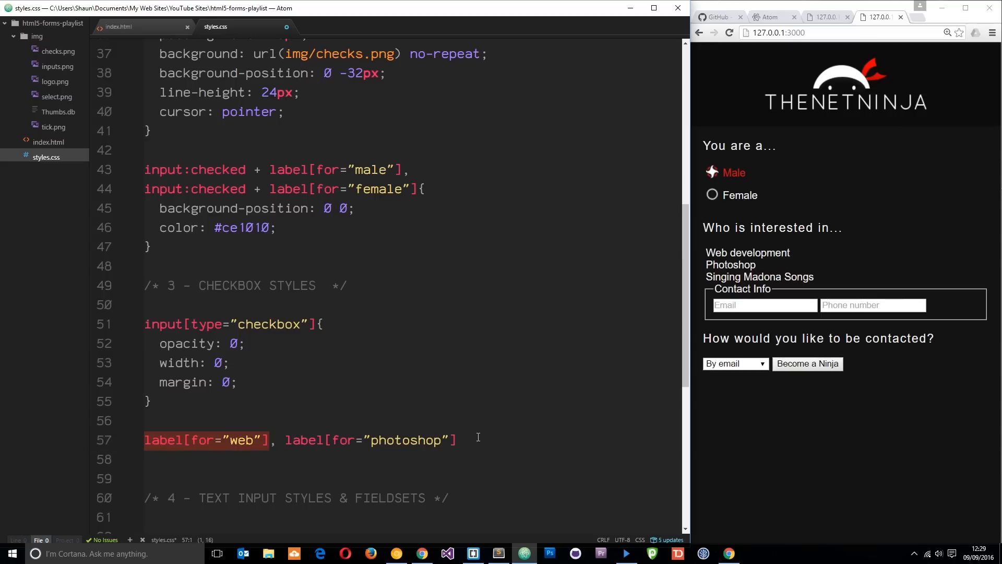
type(", label[for=\"web\"]")
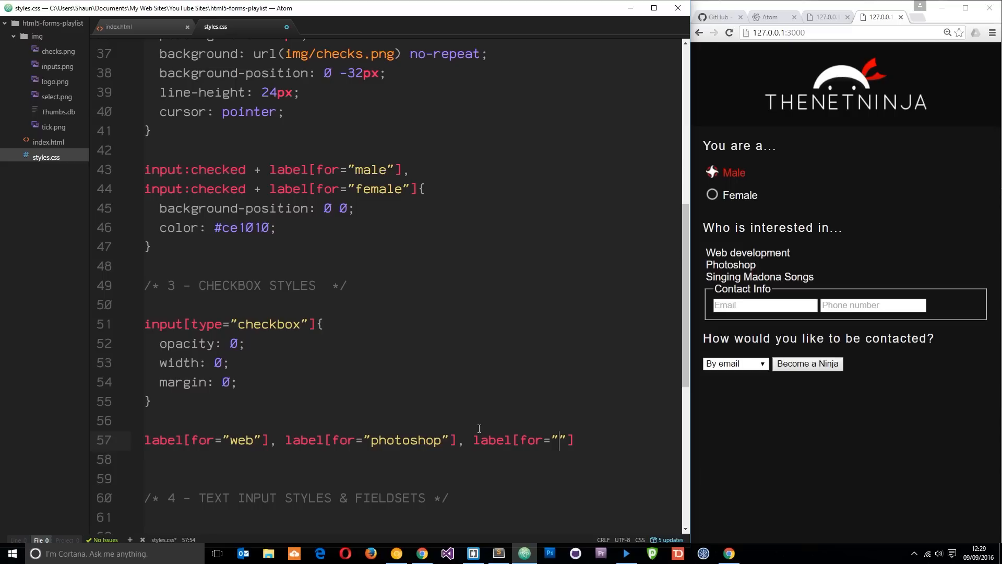
type("madona")
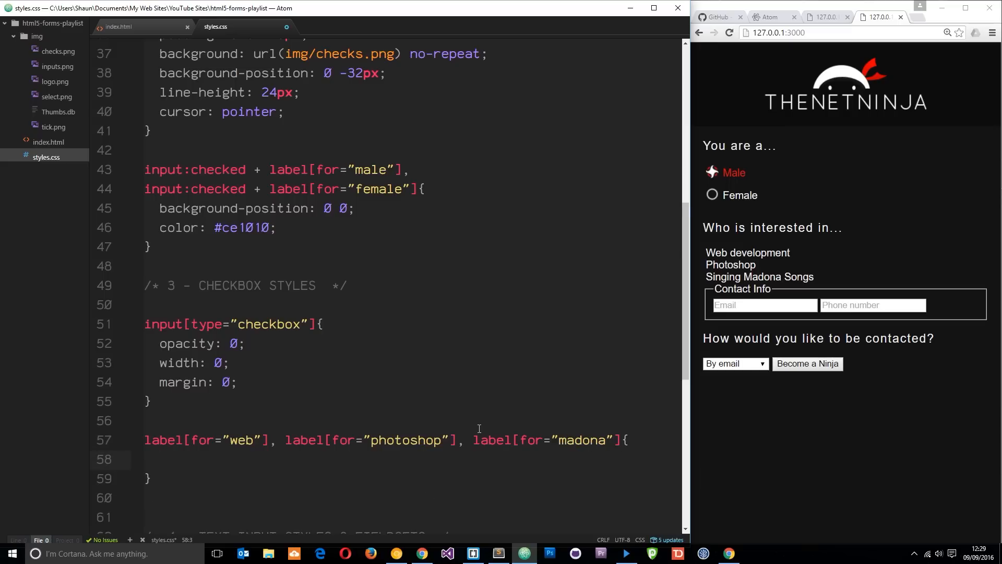
Step: Give the label rule display: inline-block, margin-bottom: 10px and padding-left: 26px
type("display")
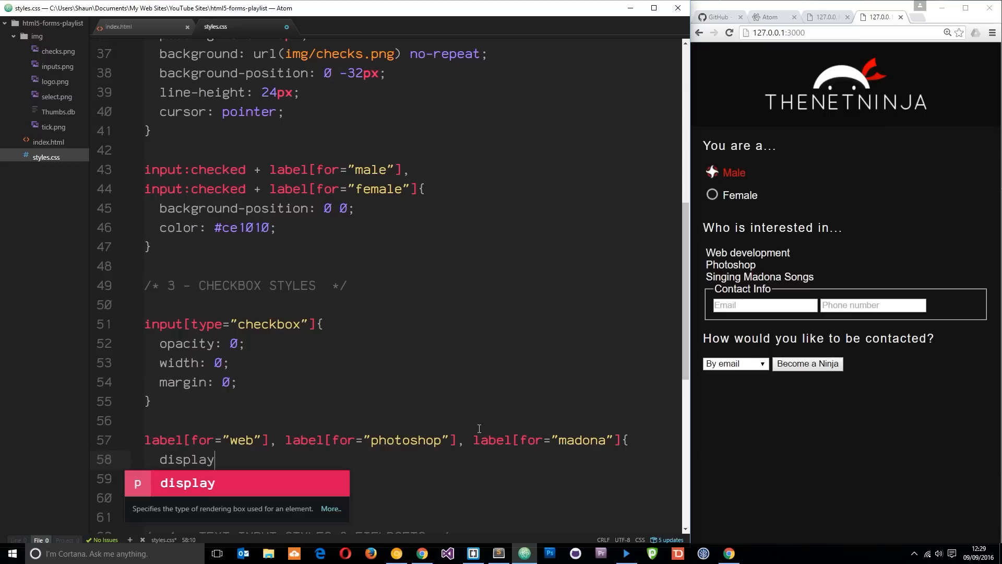
type(": inline-b")
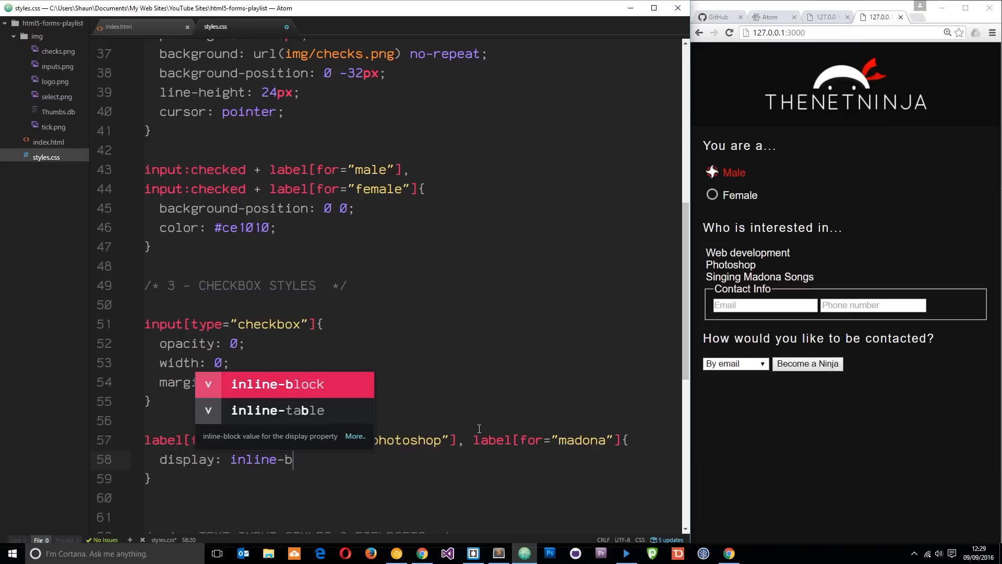
key("Tab")
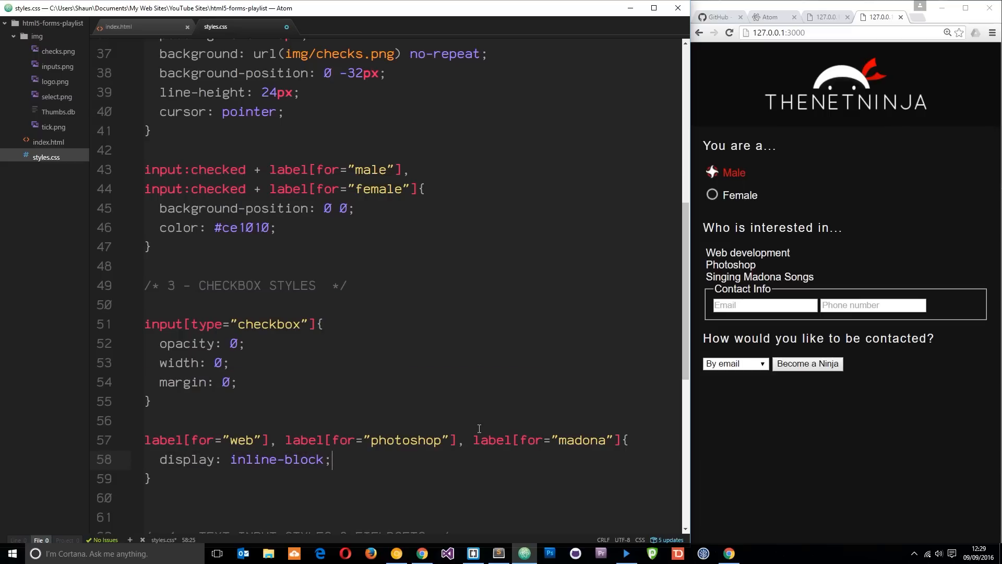
type("margin-bottom")
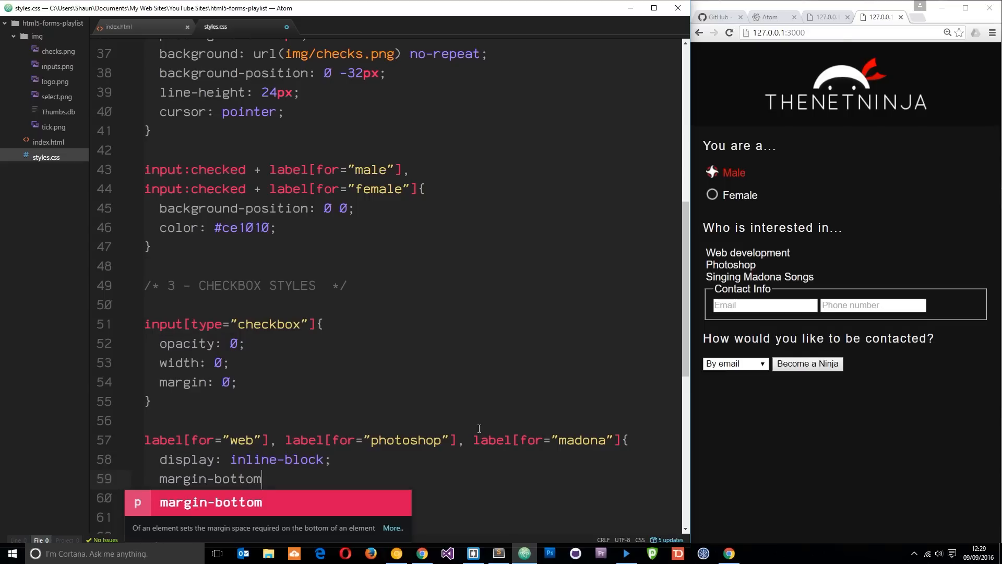
type(": 10px;")
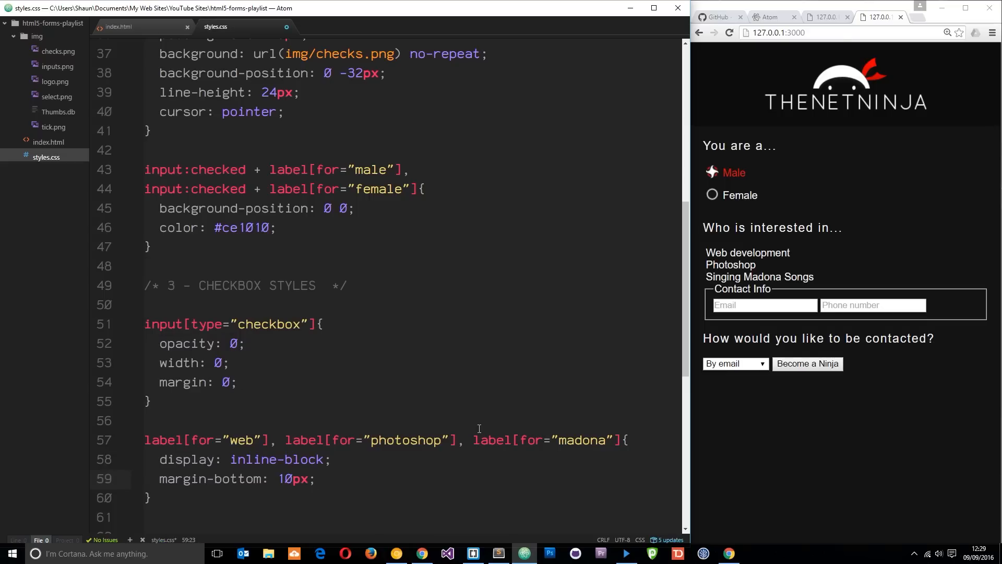
type("padding-left: 26px")
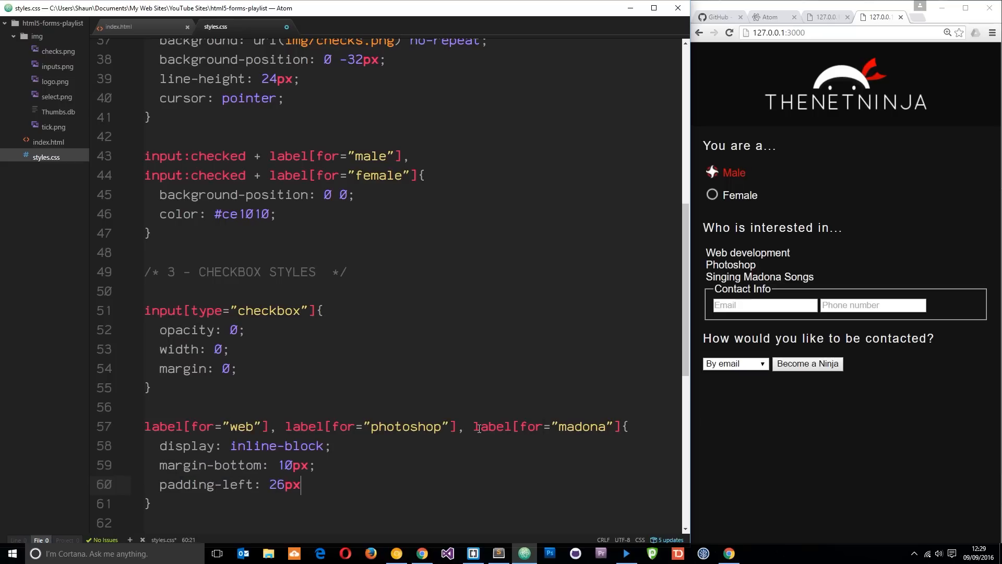
type(";")
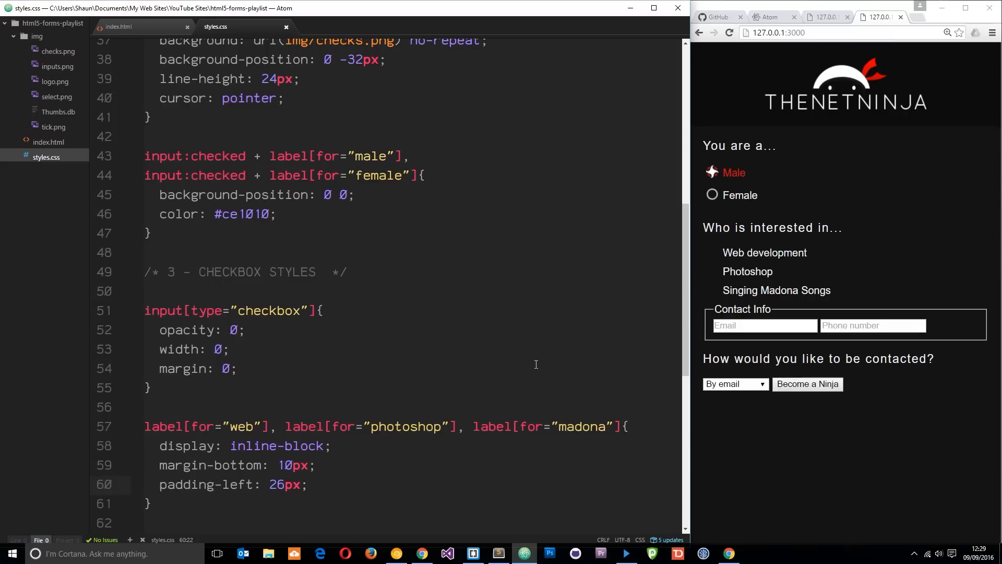
Step: Add background: url(img/checks.png) no-repeat with background-position 0 -98px to the label rule
type("background: ur")
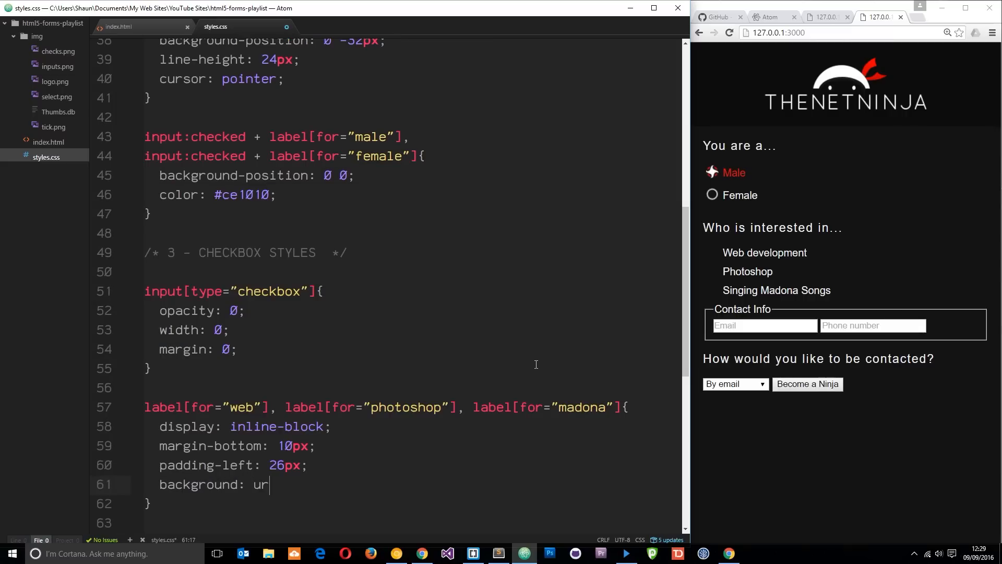
type("l()")
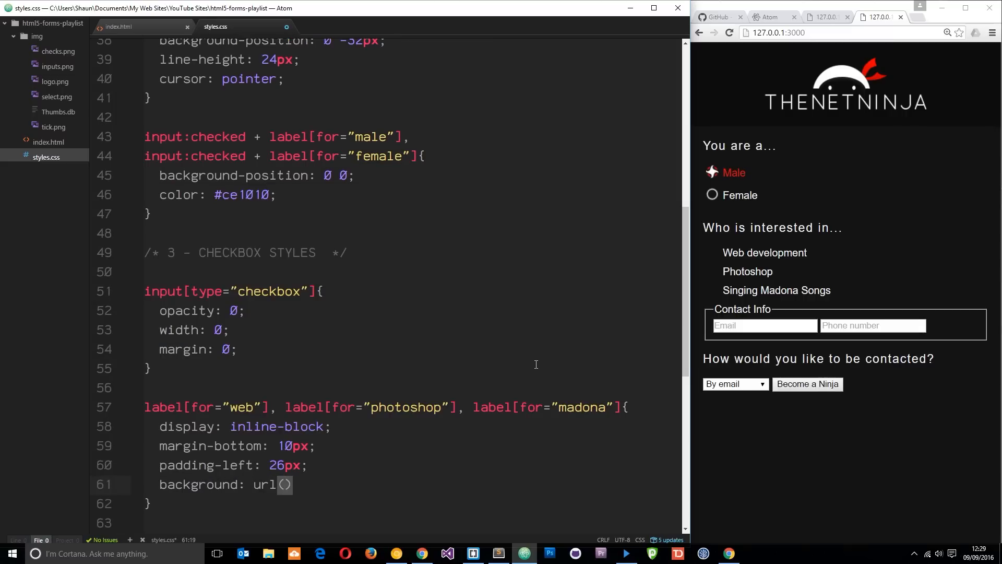
type("img/checks.png")
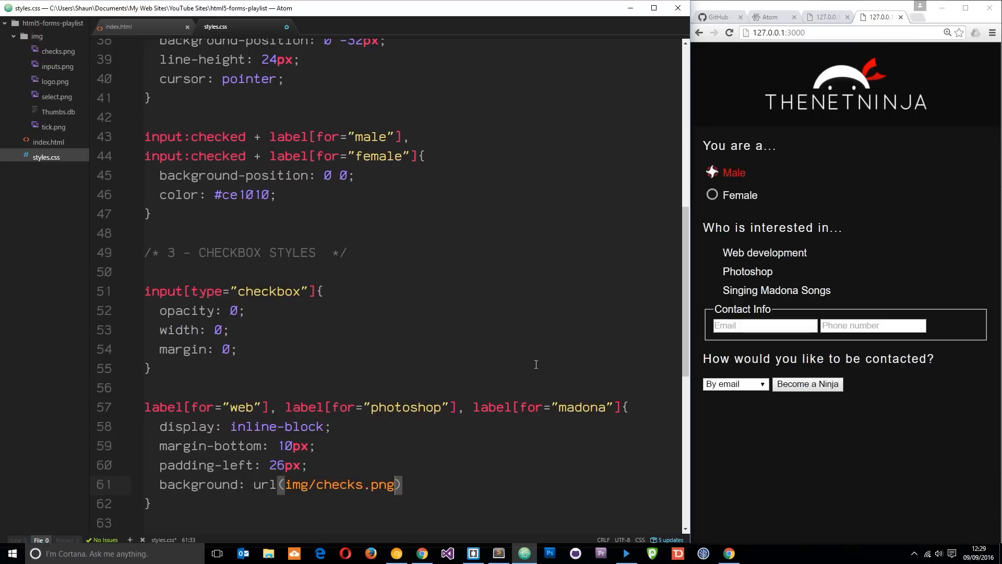
type("no-r")
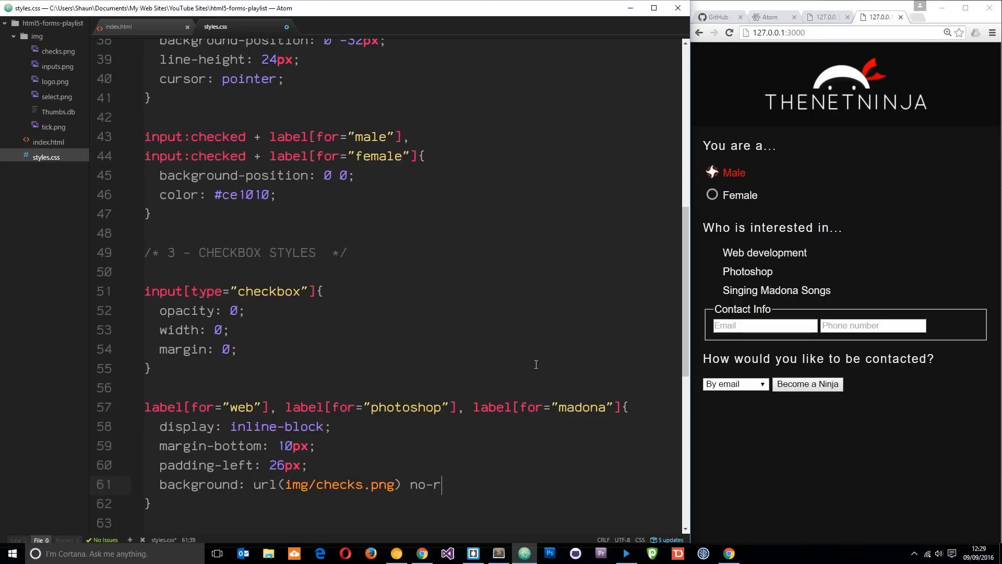
type("epeat;")
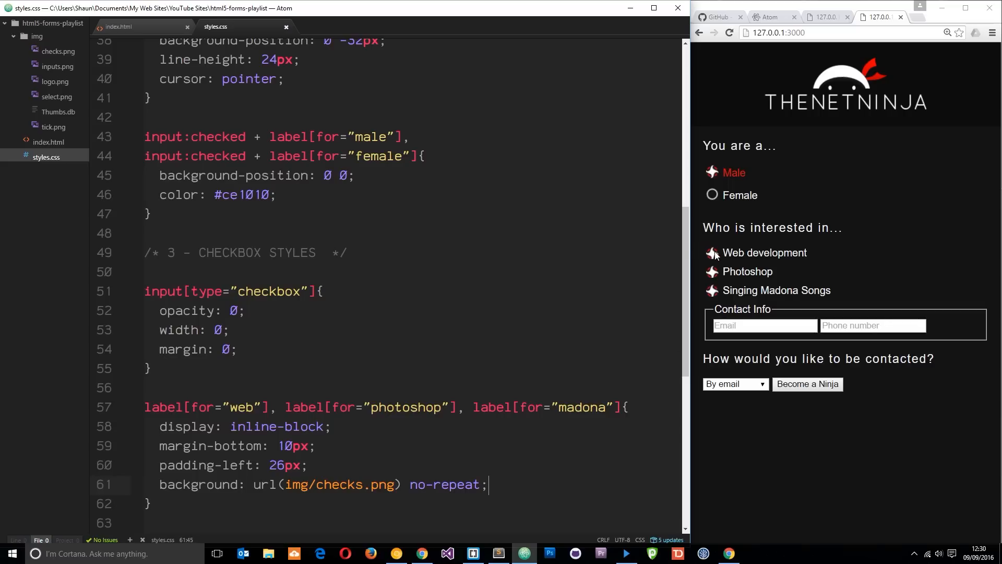
mouse_move(711, 261)
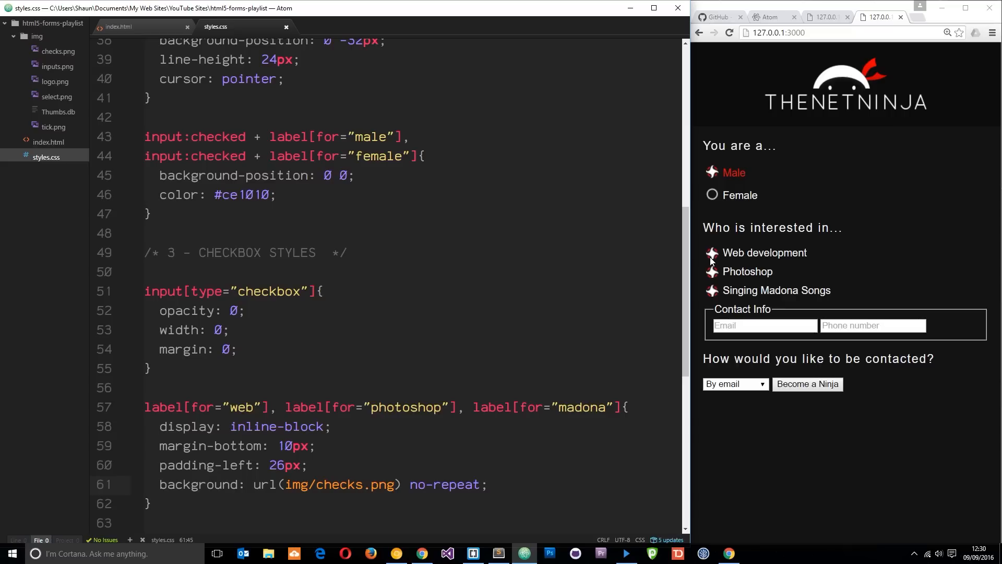
type("background-position:")
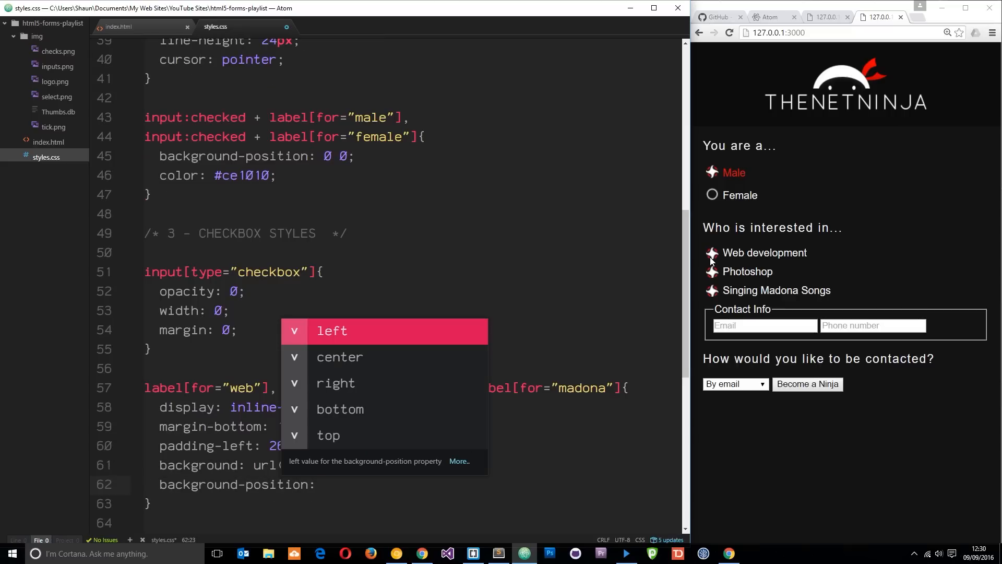
type("0 -98px")
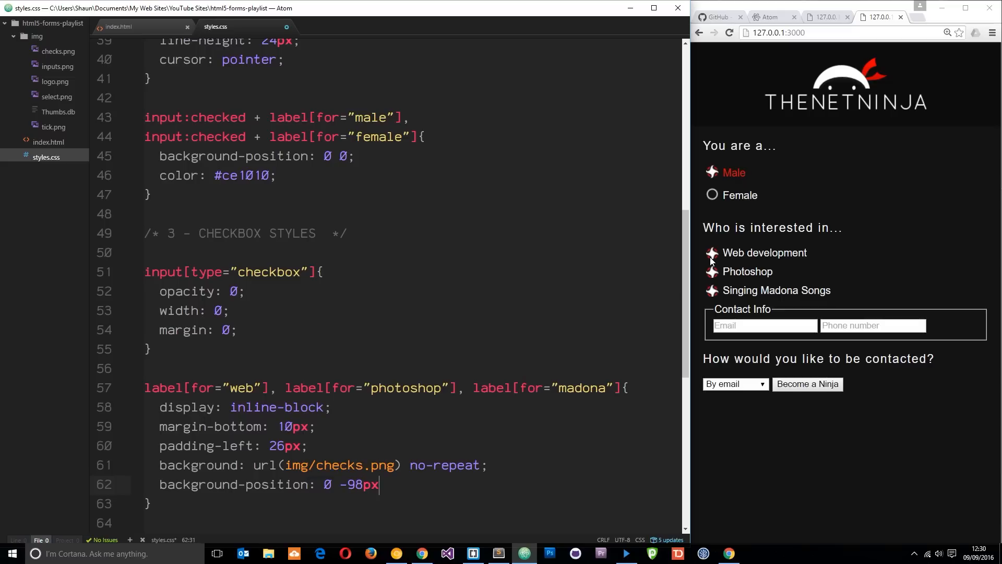
type(";")
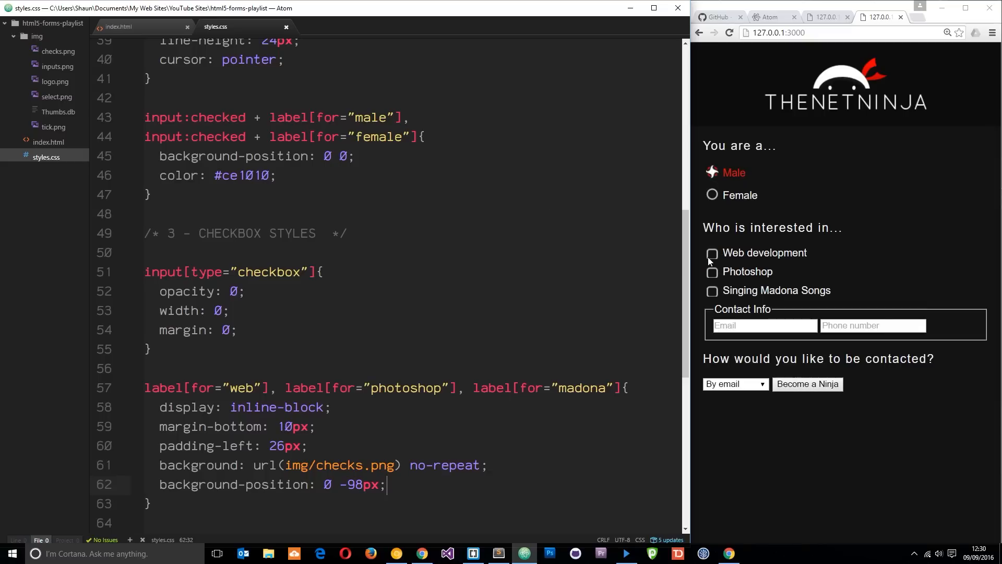
mouse_move(710, 268)
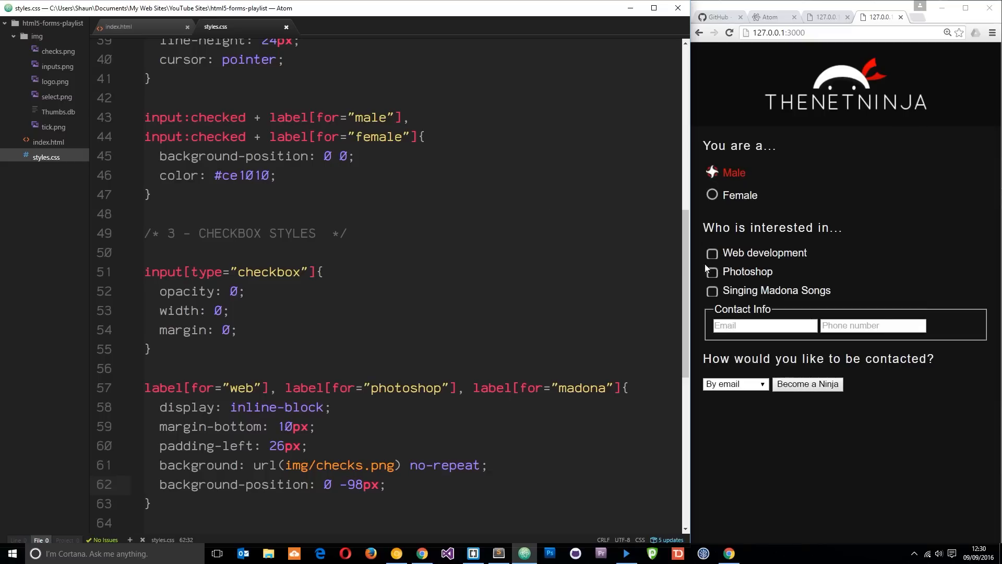
mouse_move(807, 259)
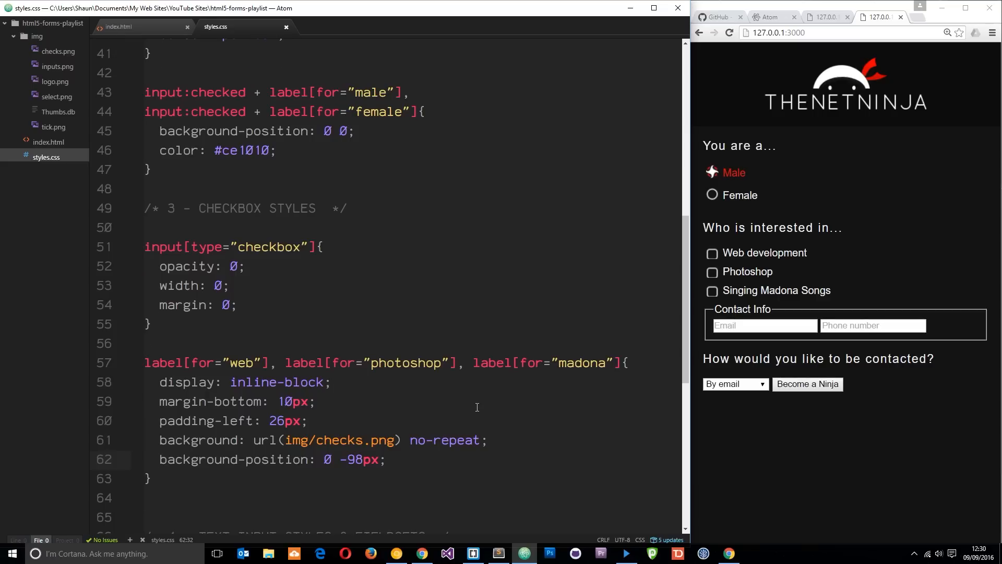
Step: Add line-height: 24px and cursor: pointer to the label rule
type("line-height")
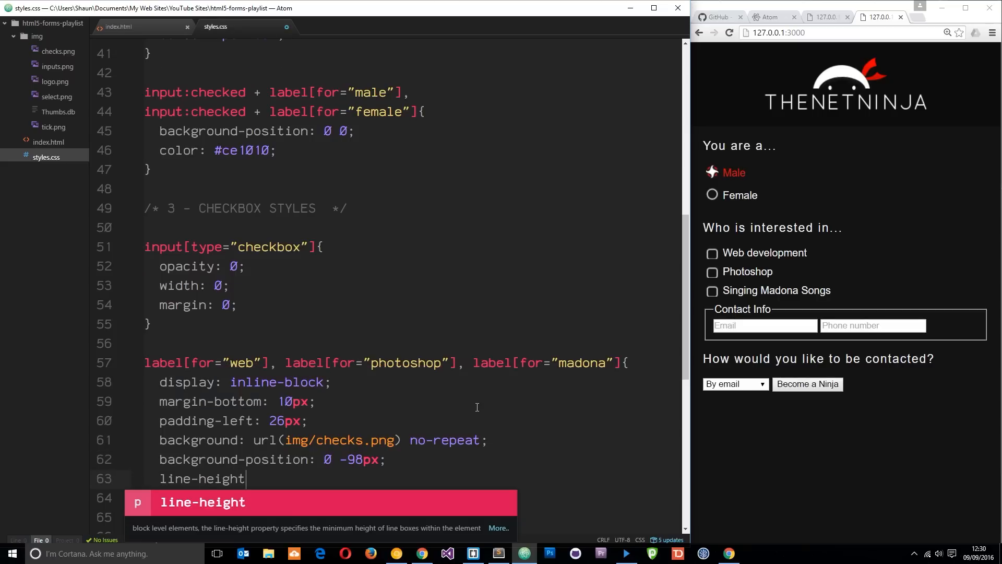
type(": 24px;")
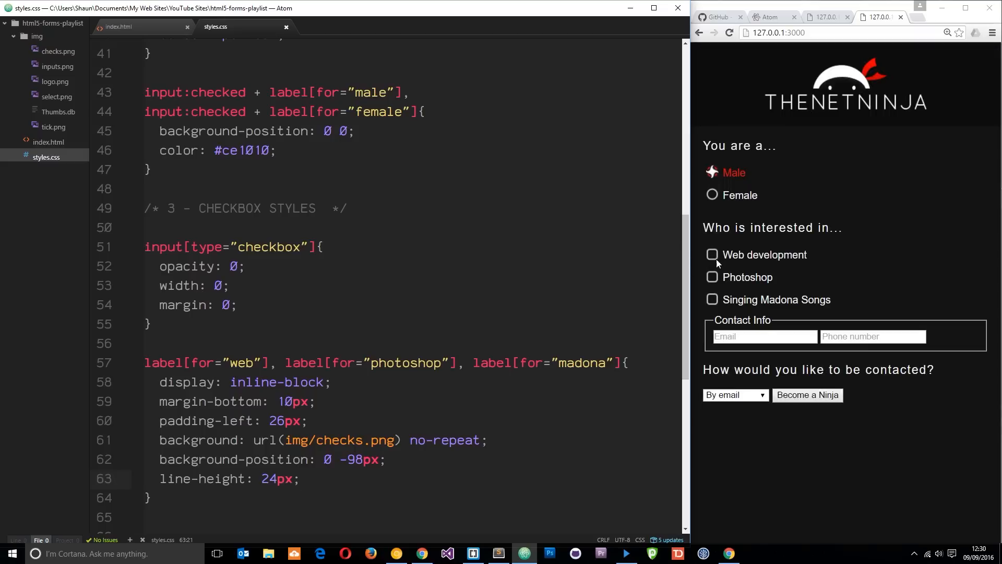
mouse_move(369, 253)
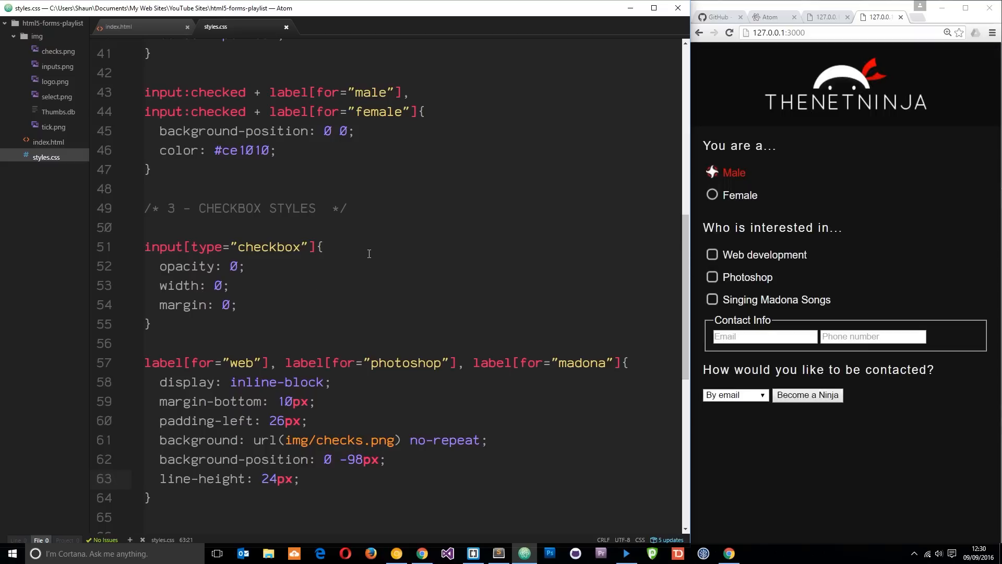
type("cursor:")
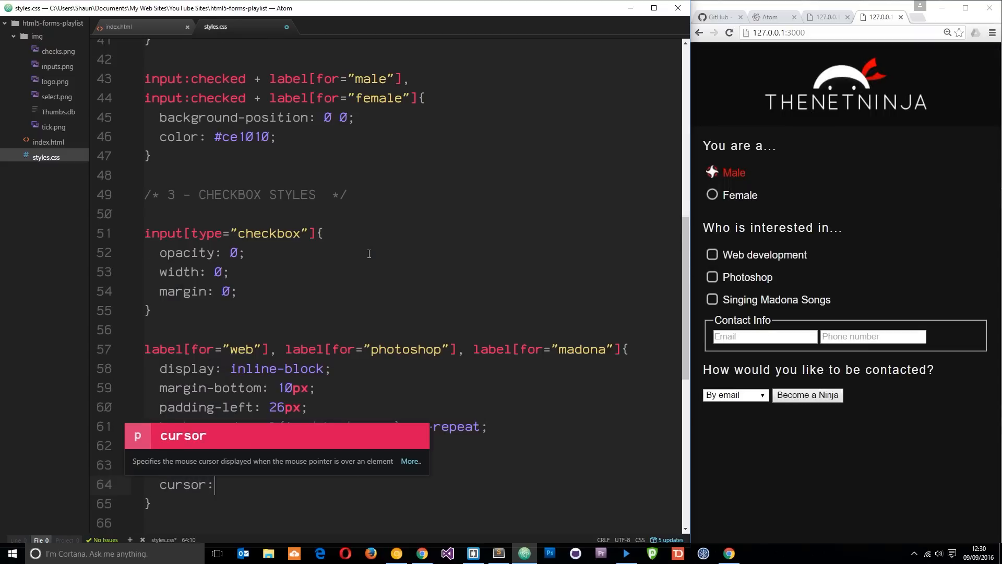
type("pointer;")
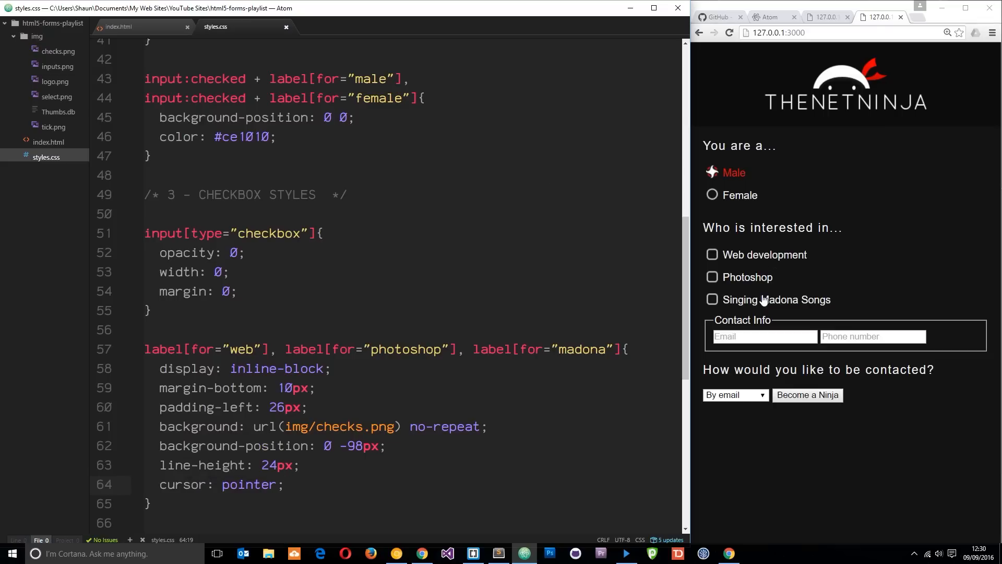
scroll("down", 3)
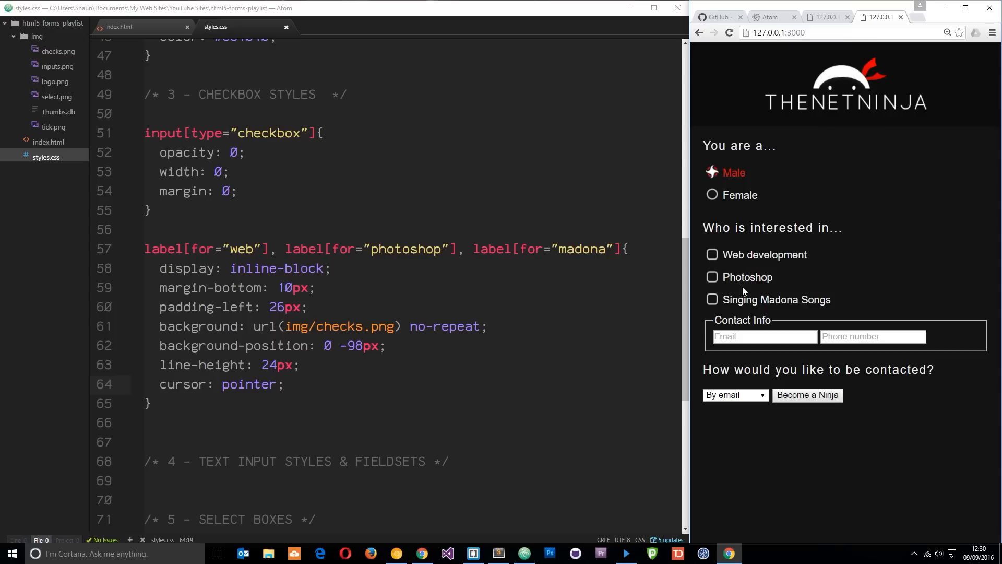
mouse_move(758, 280)
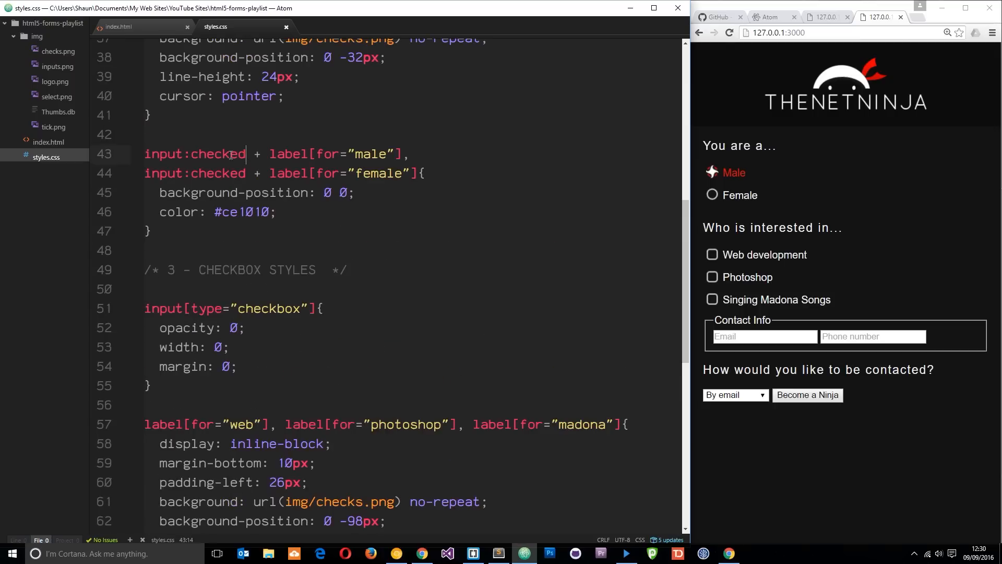
Step: Begin the selector input:checked + label[for="web"] below the label rule
double_click(212, 155)
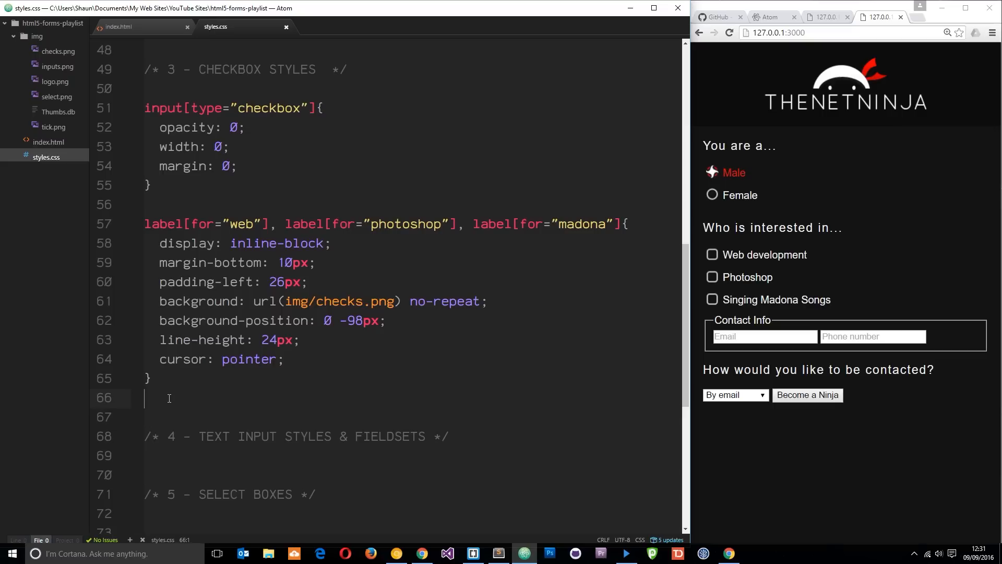
type("input:checked")
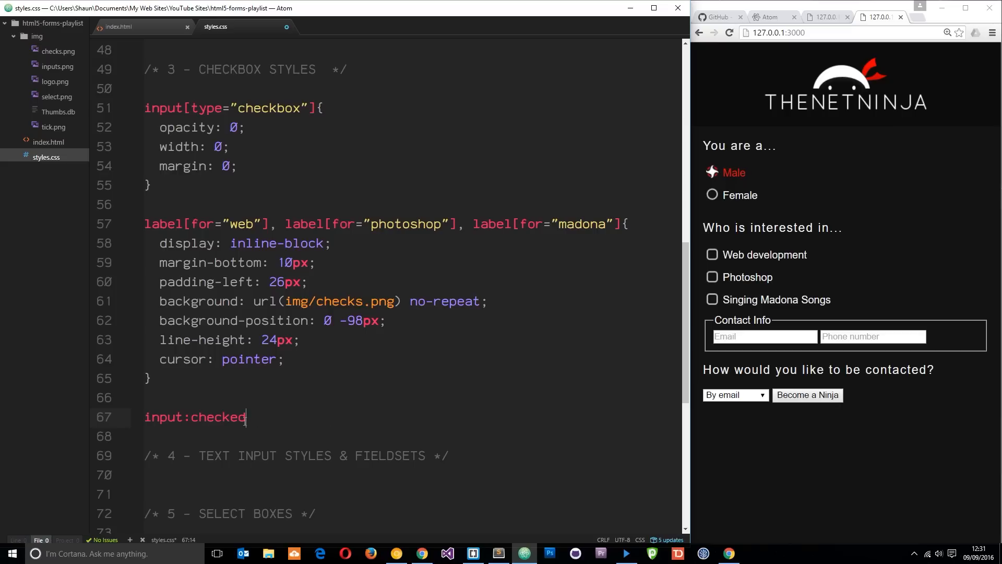
left_click(185, 416)
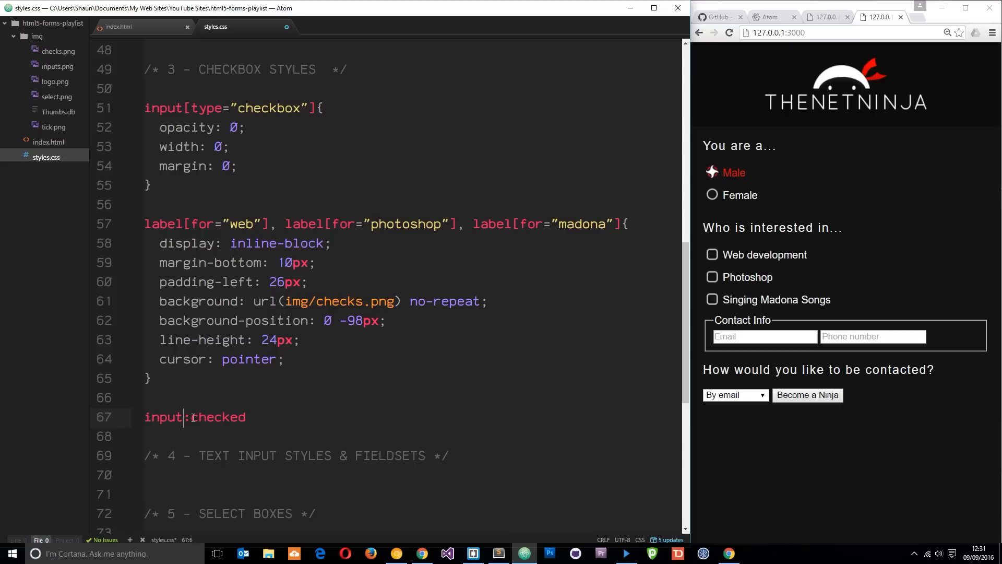
double_click(217, 416)
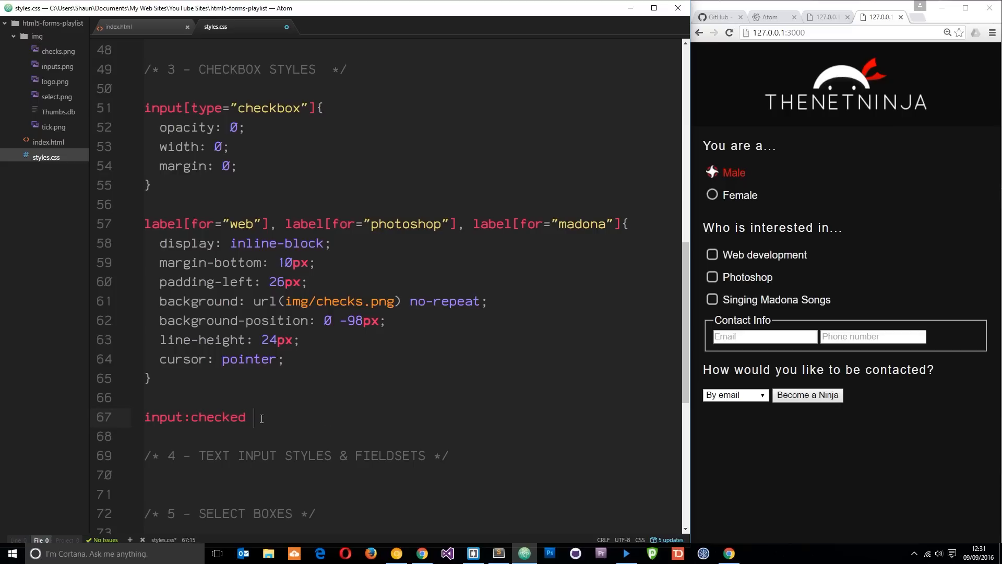
left_click(267, 223)
type(" +")
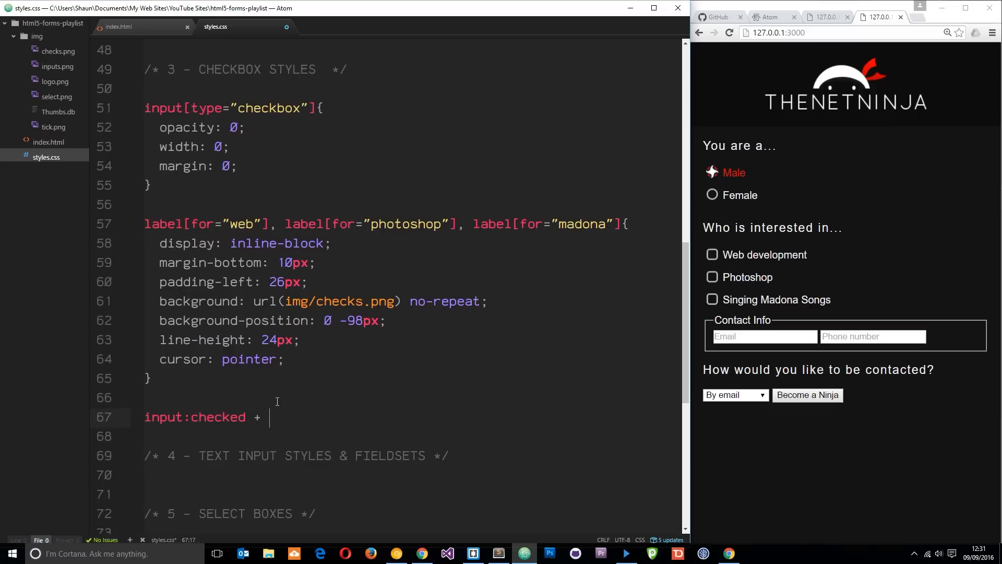
type("label[for=\"web\"]")
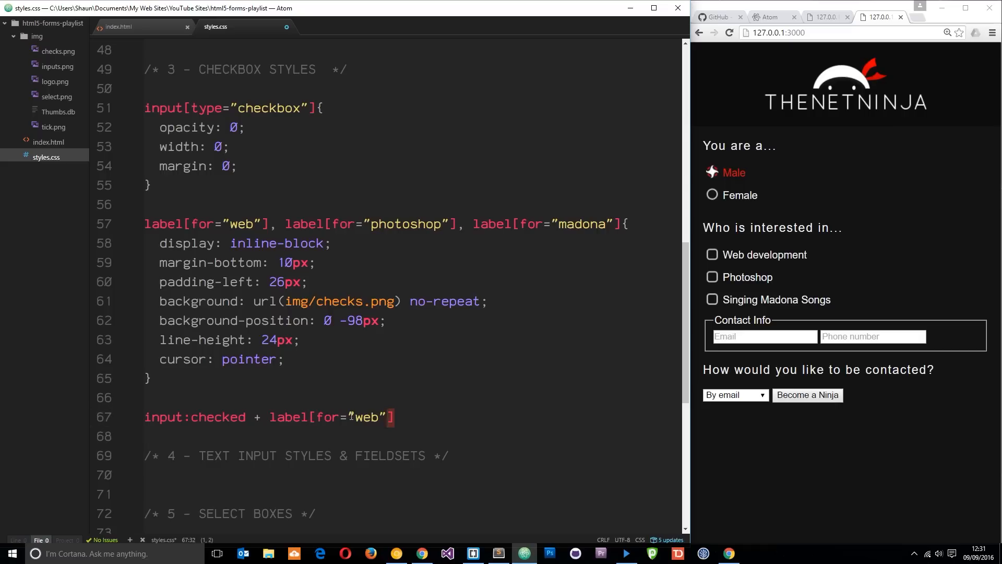
Step: Duplicate the selector for photoshop and madona and open an empty rule body
left_click_drag(393, 417, 269, 417)
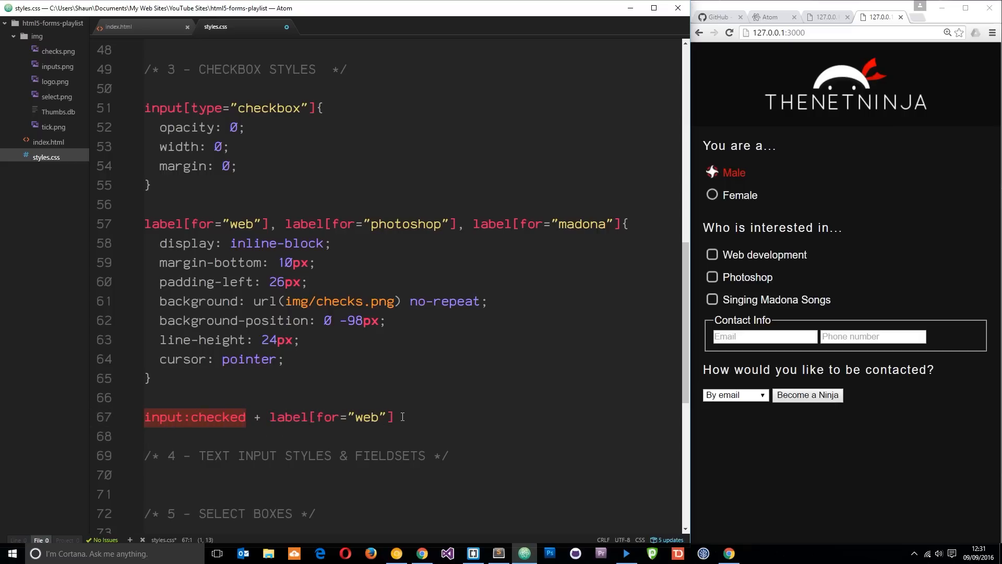
type("{")
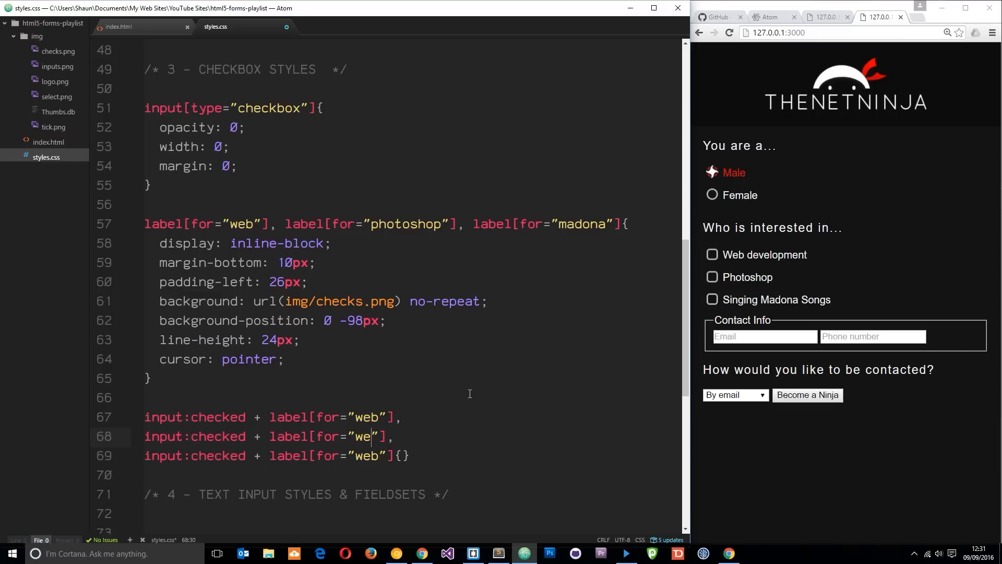
type("photoshop")
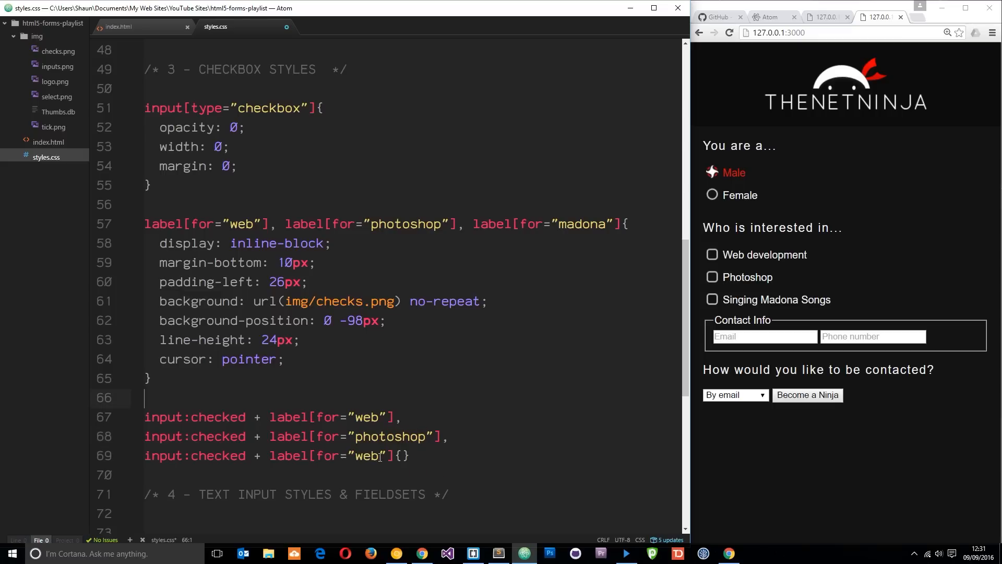
type("madona")
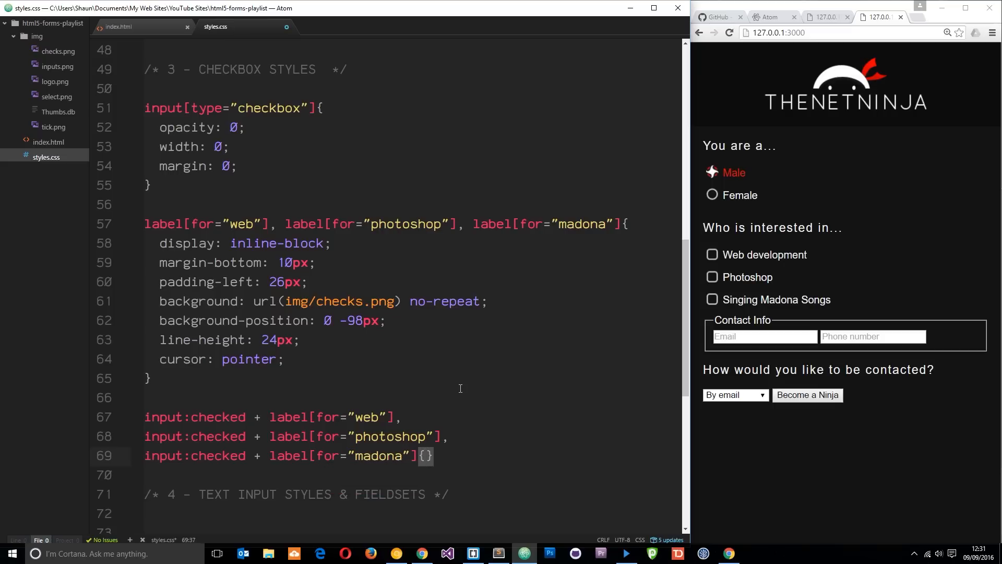
key("enter")
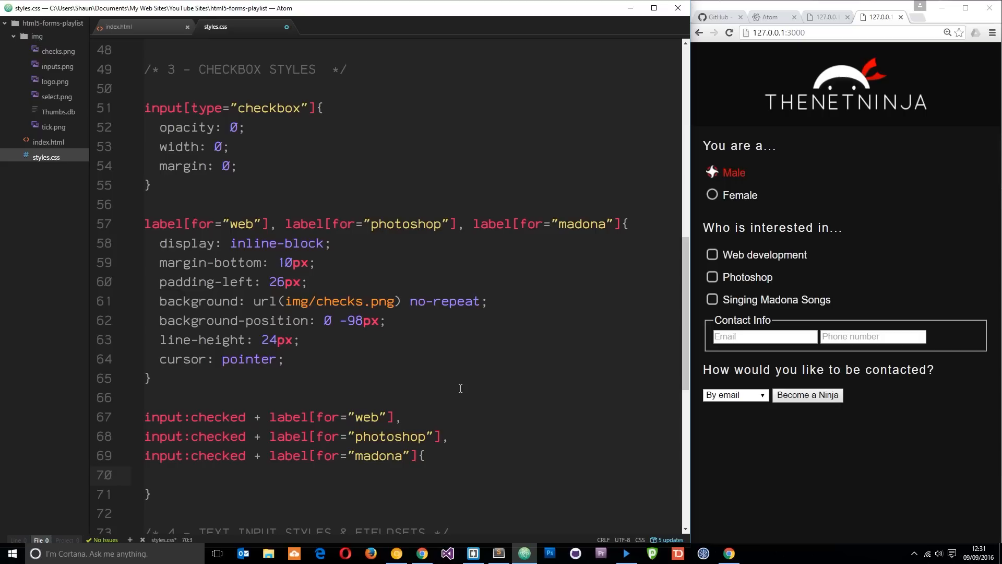
Step: Set background-position 0 -65px for checked labels and toggle the three checkboxes in the preview
type("background-position: Ø -65px")
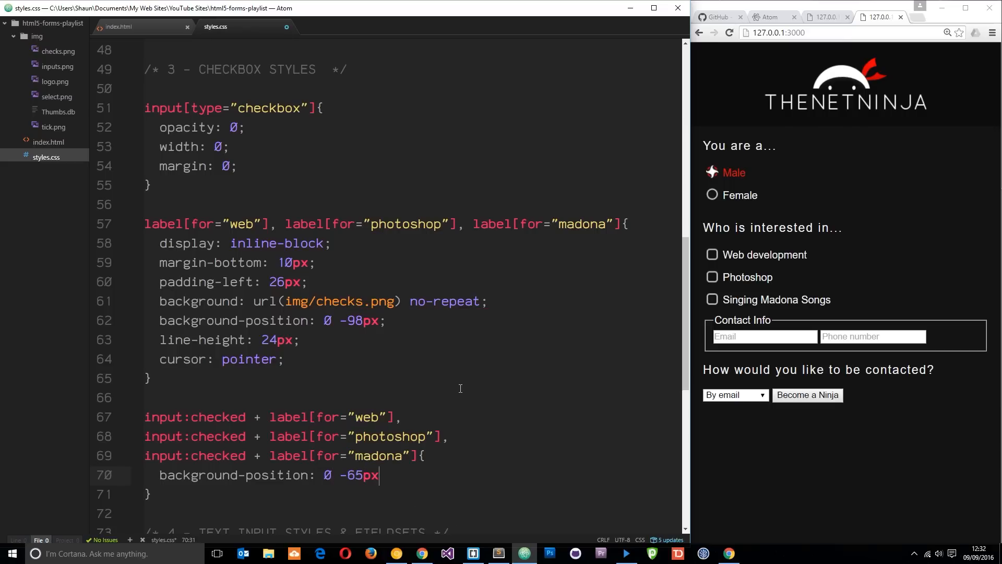
left_click(712, 299)
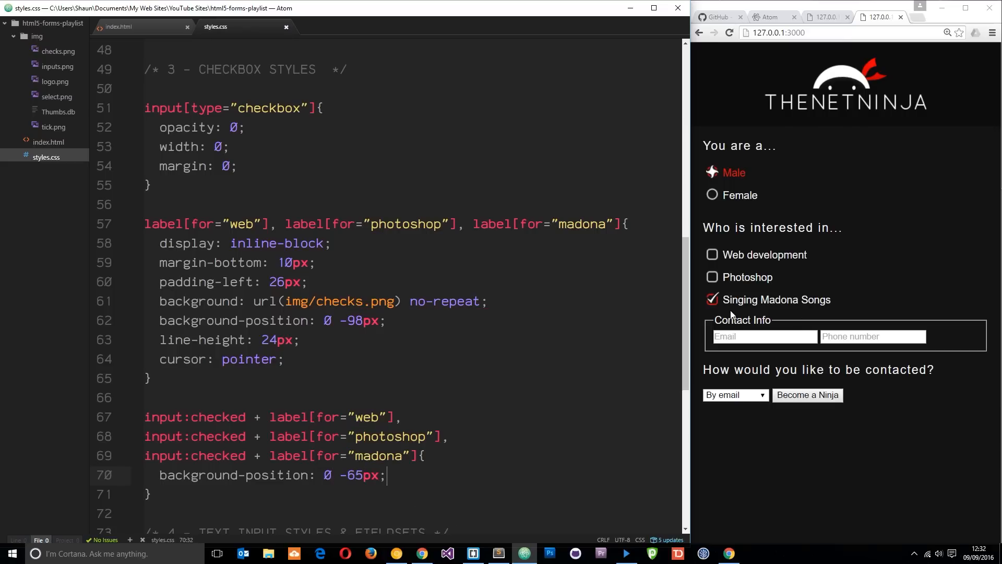
left_click(712, 255)
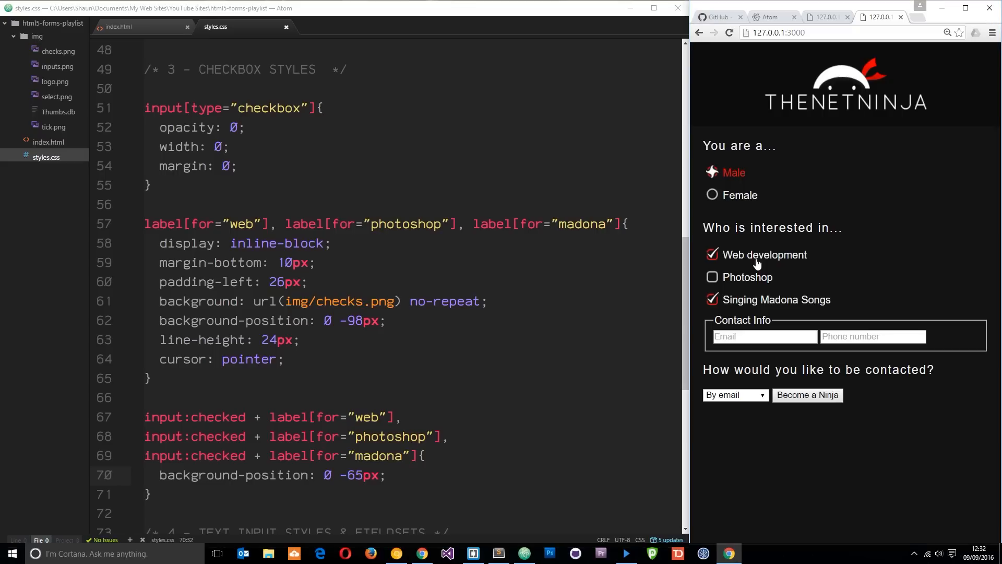
left_click(712, 255)
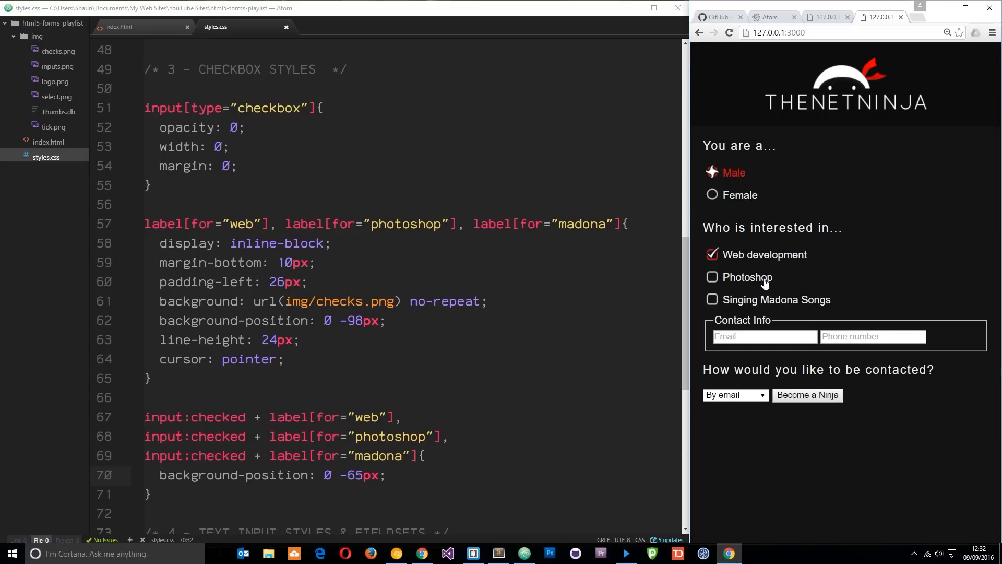
left_click(712, 277)
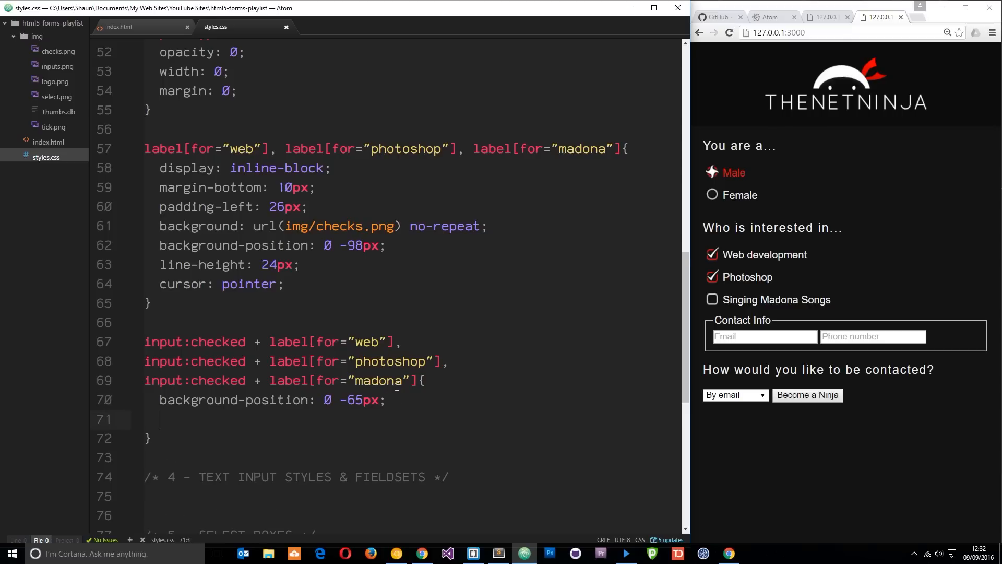
Step: Add color: #ce1010 to the checked-label rule, copied from the radio rule
type("colo")
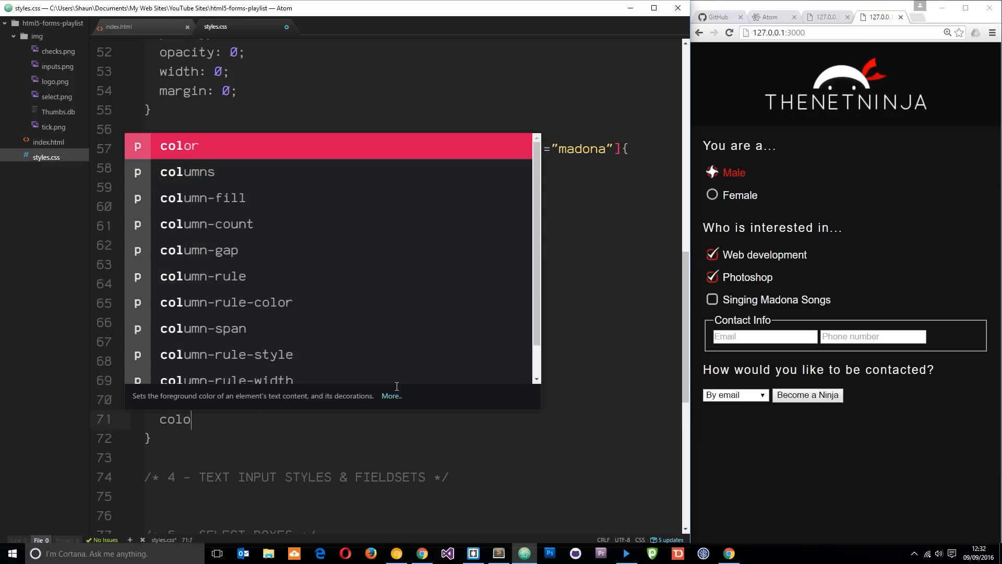
type("r:")
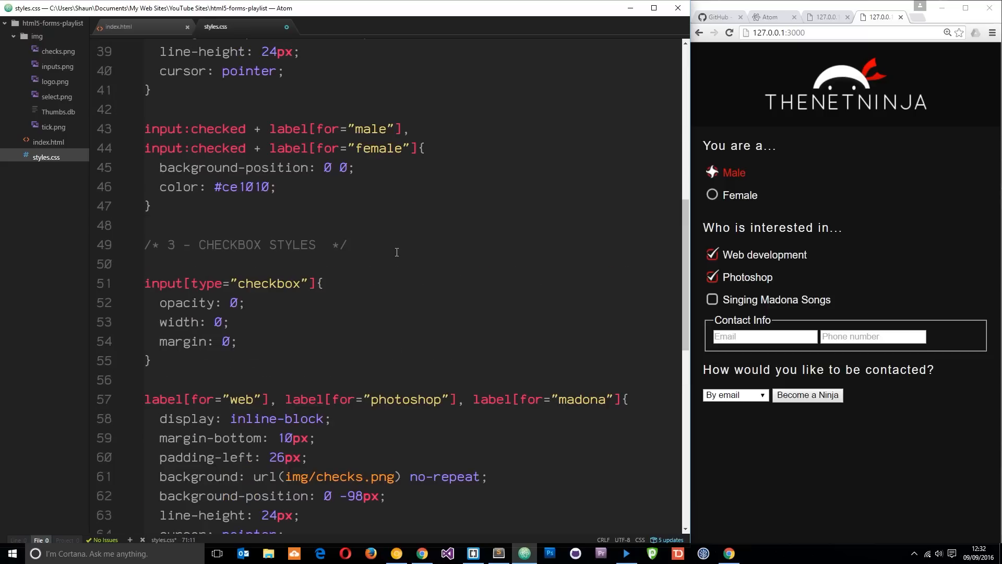
double_click(243, 187)
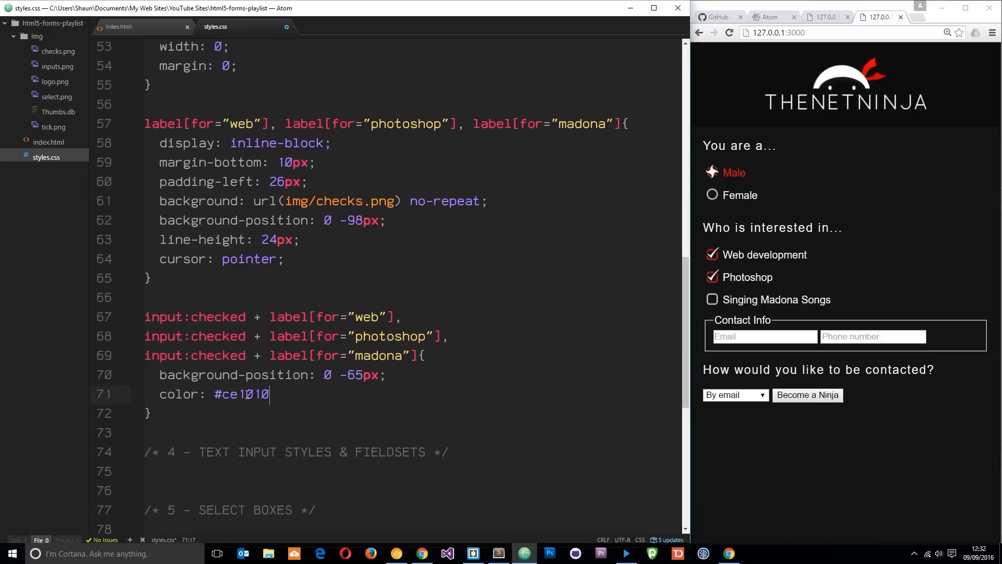
type(";")
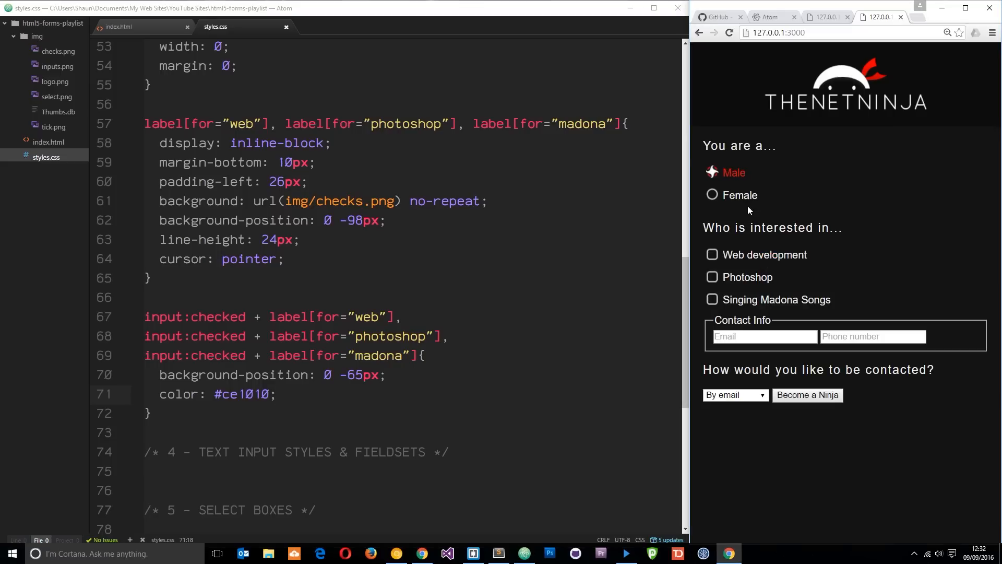
Step: Switch between Female and Male in the preview to confirm the red radio highlight still moves
left_click(712, 255)
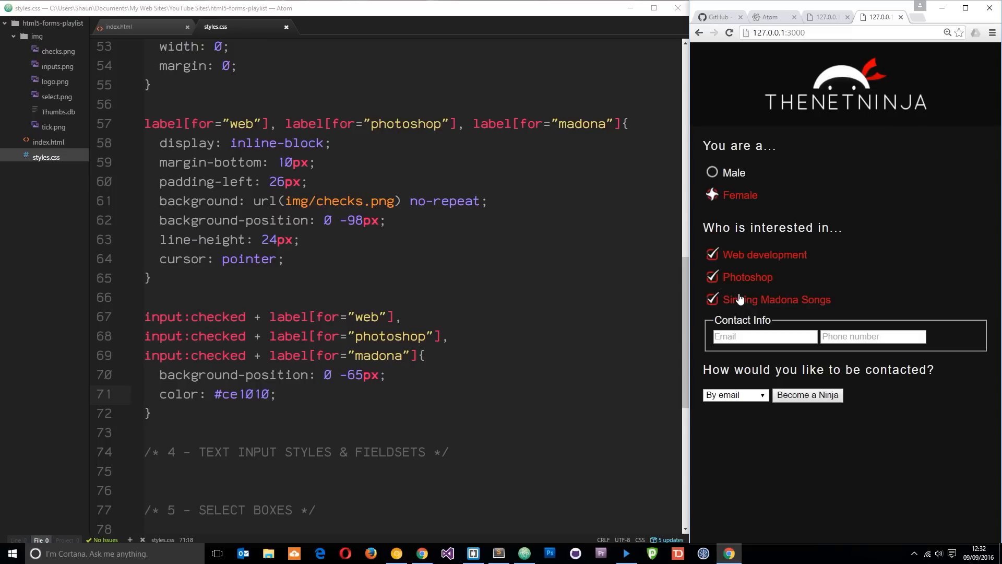
mouse_move(758, 150)
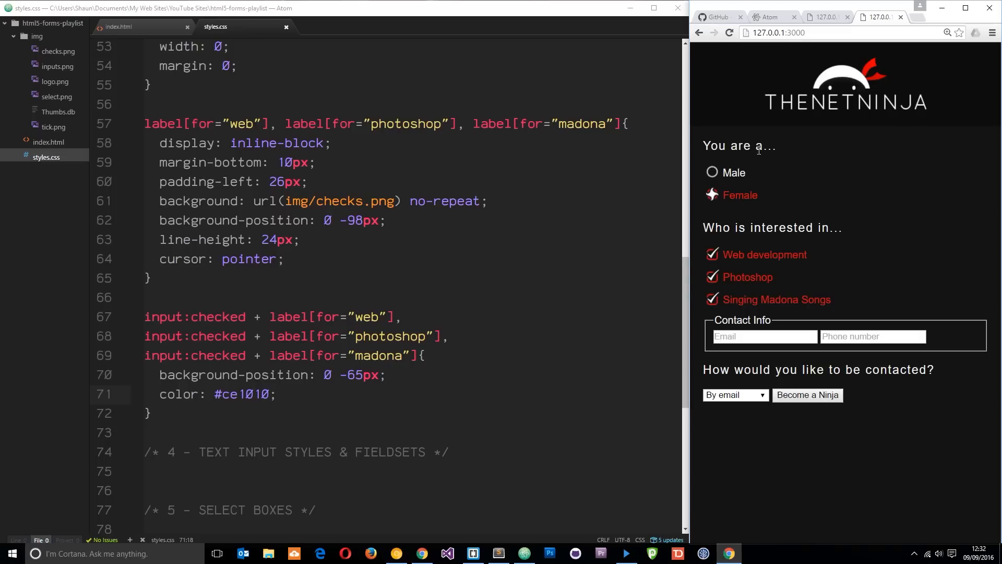
mouse_move(740, 184)
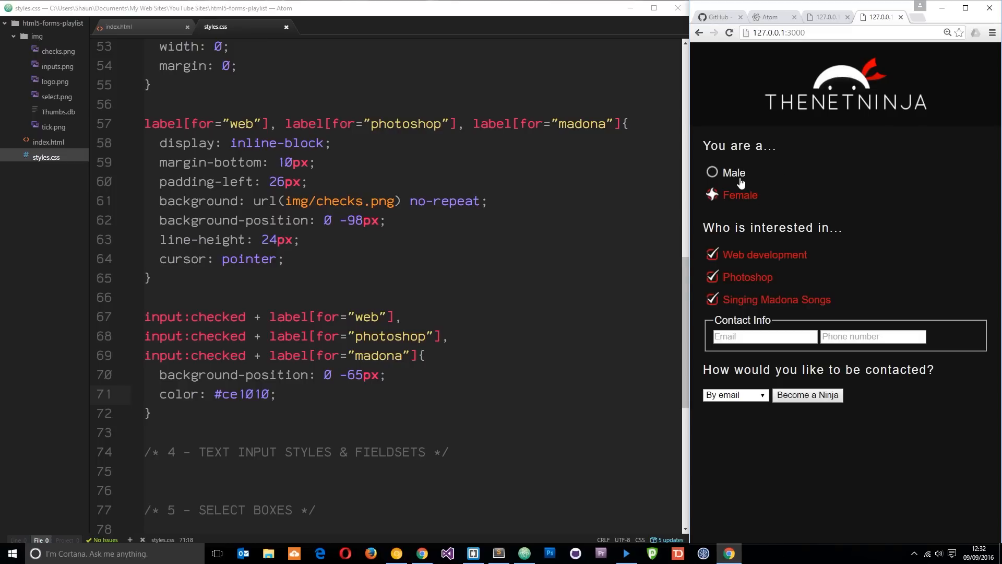
left_click(712, 172)
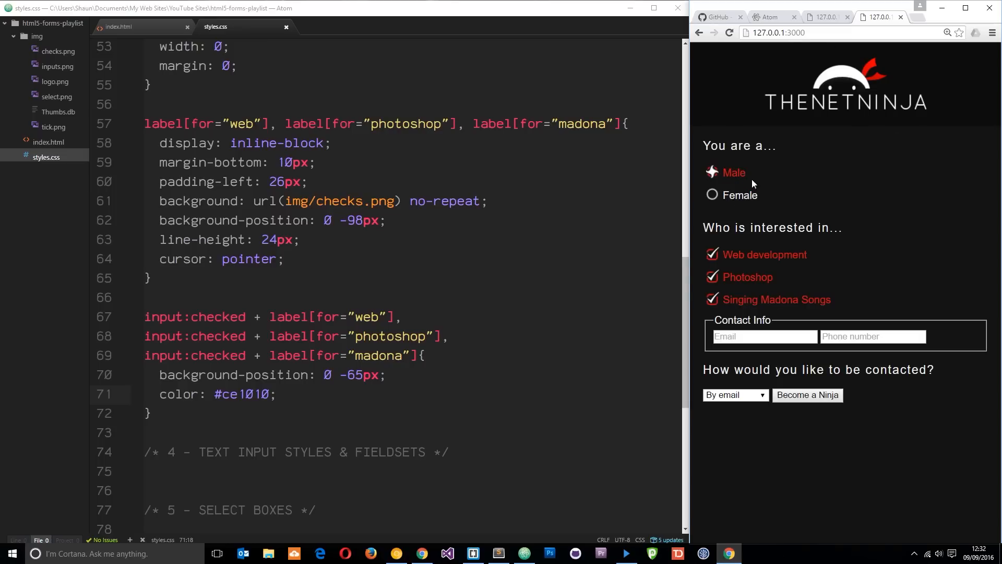
mouse_move(759, 262)
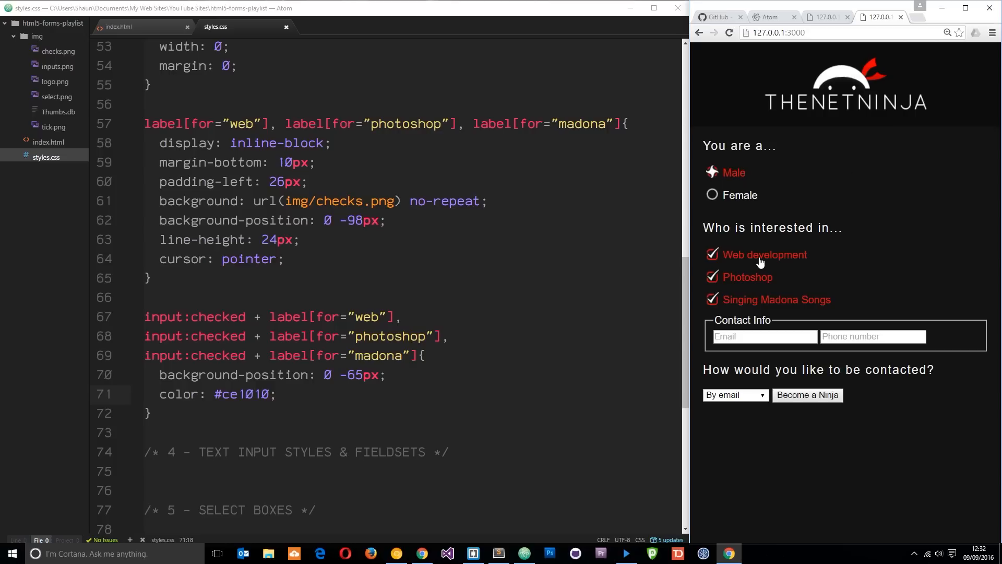
mouse_move(818, 358)
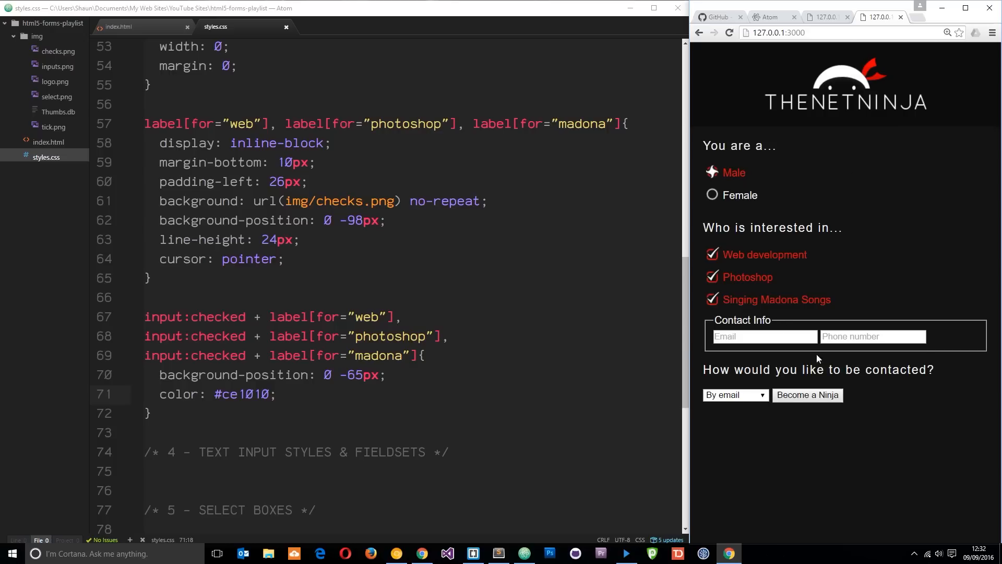